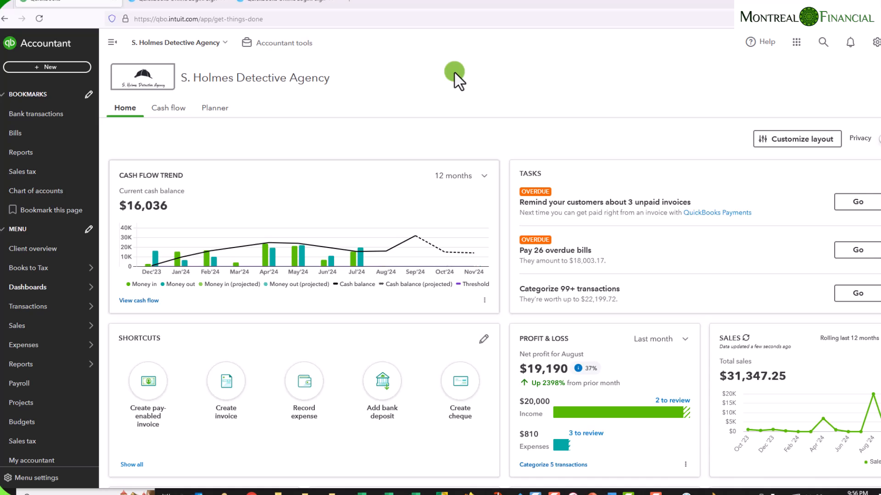
mouse_move(486, 146)
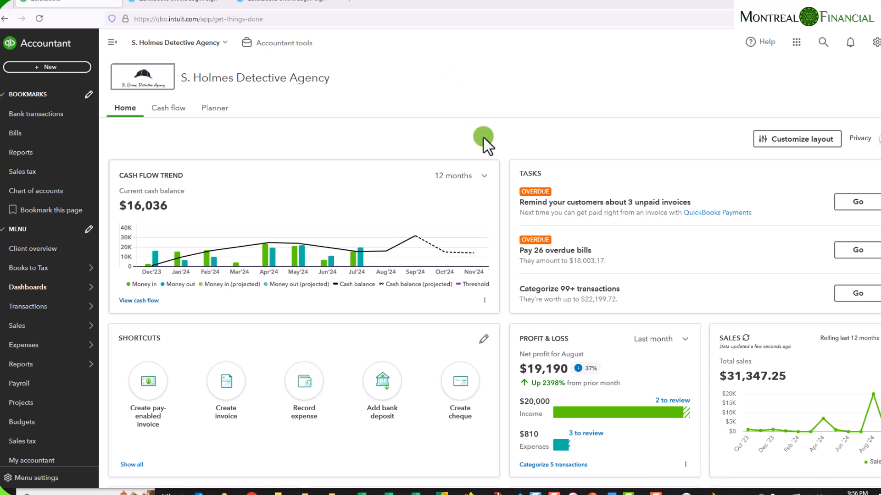
mouse_move(590, 95)
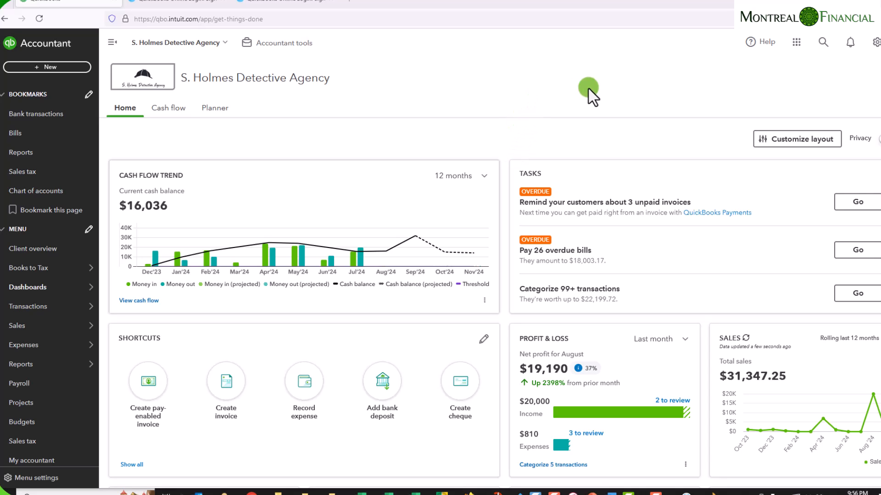
mouse_move(175, 18)
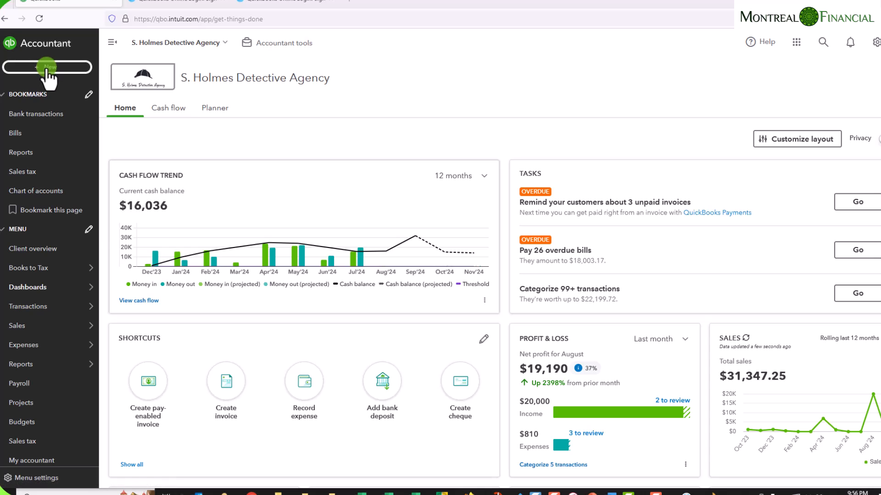
Start a new blank journal entry, number 22, from the + New menu
left_click(47, 67)
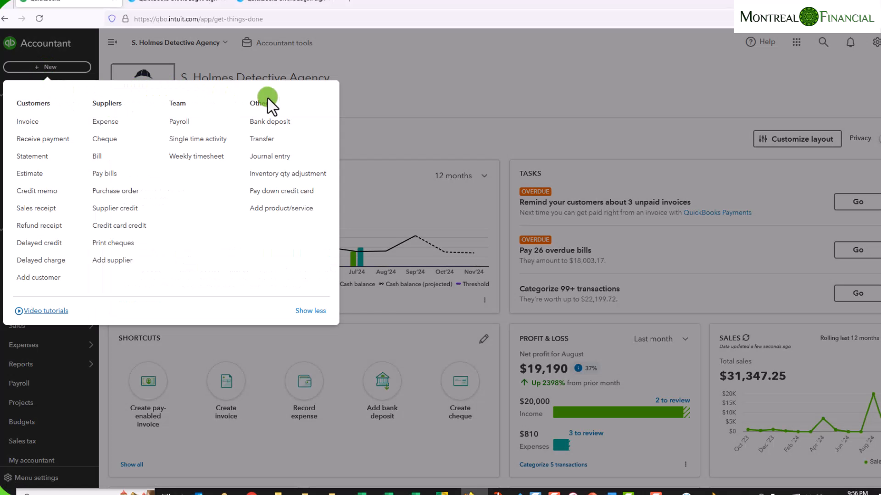
mouse_move(269, 156)
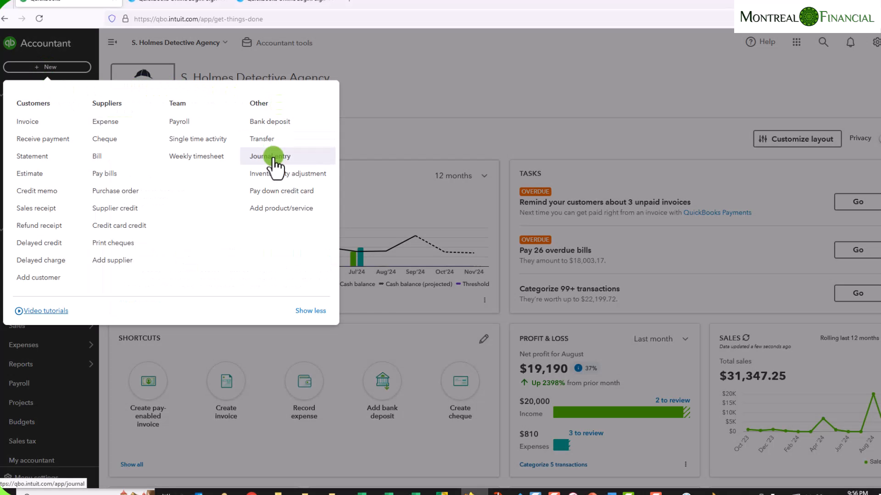
left_click(269, 156)
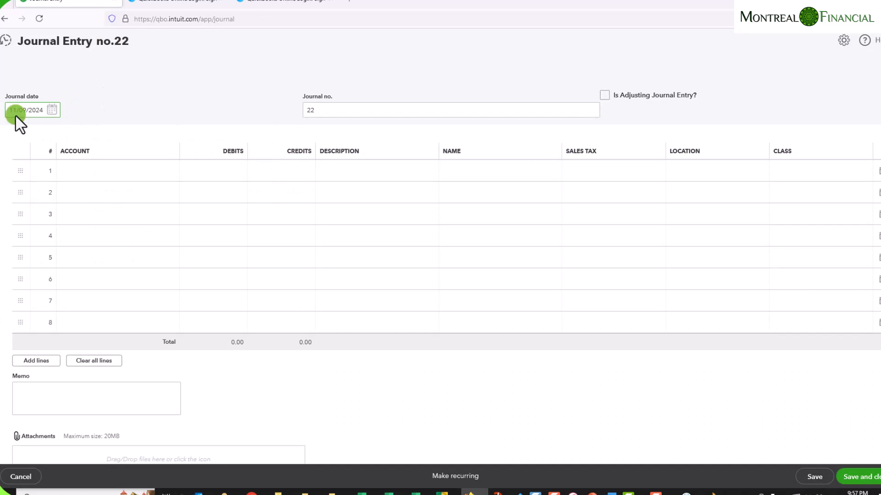
mouse_move(134, 111)
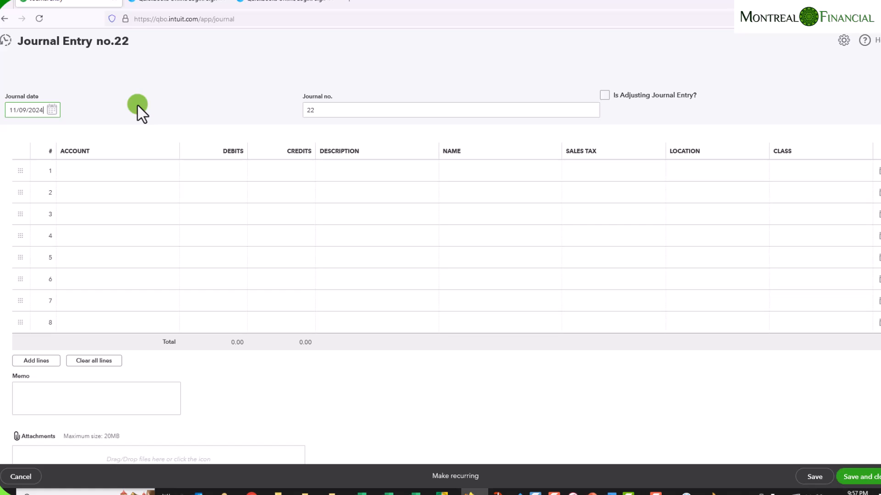
Set the journal date to 31 August 2024 using the calendar
left_click(26, 109)
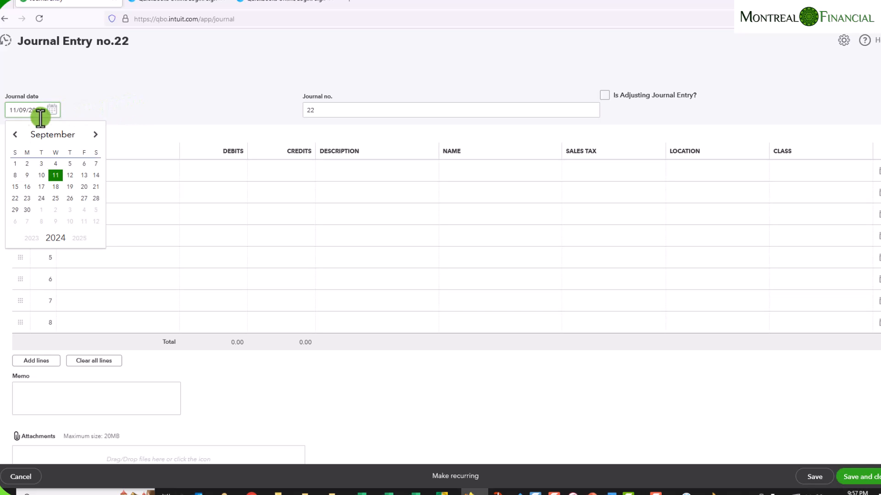
left_click(16, 134)
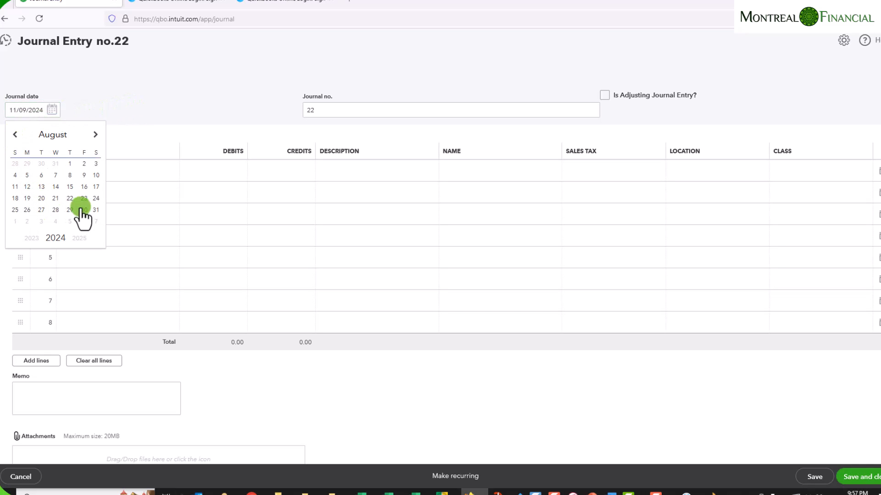
left_click(84, 210)
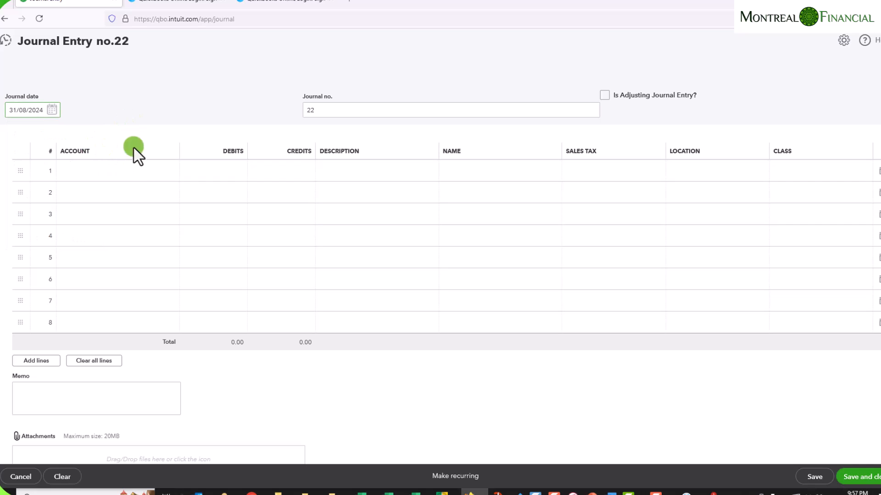
mouse_move(115, 174)
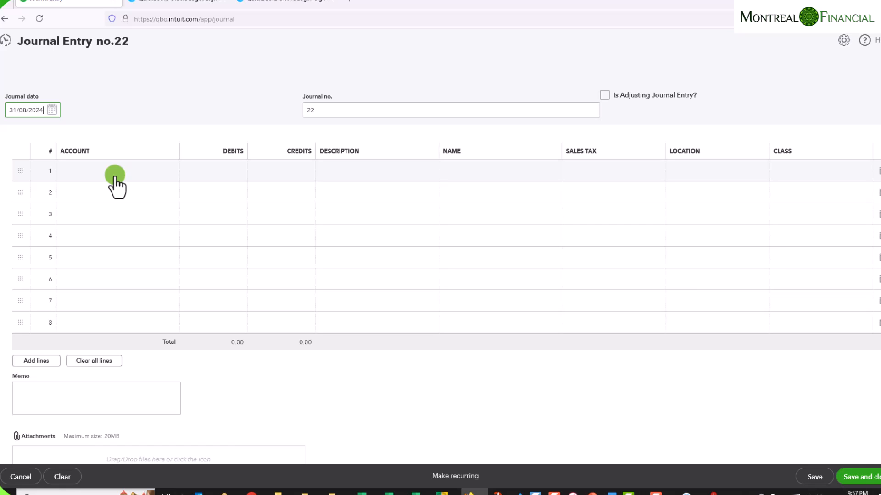
mouse_move(185, 105)
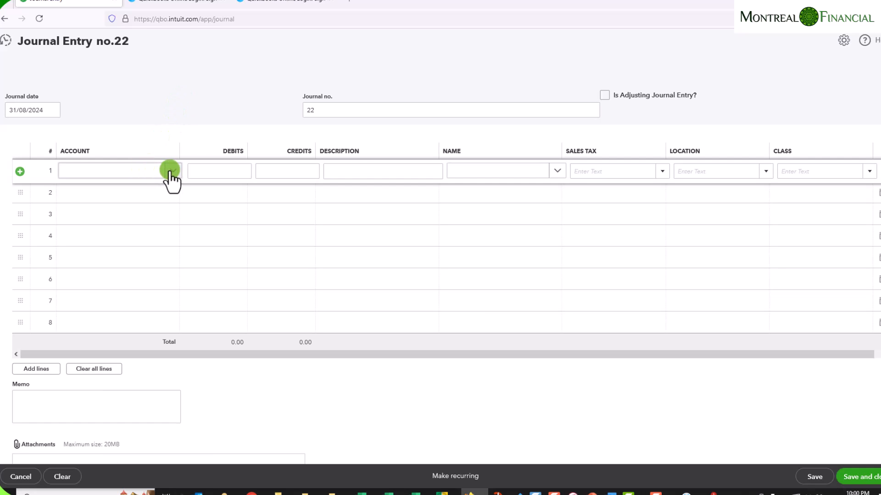
On line 1 debit Office Expenses 12 with description 'Pen'
left_click(112, 171)
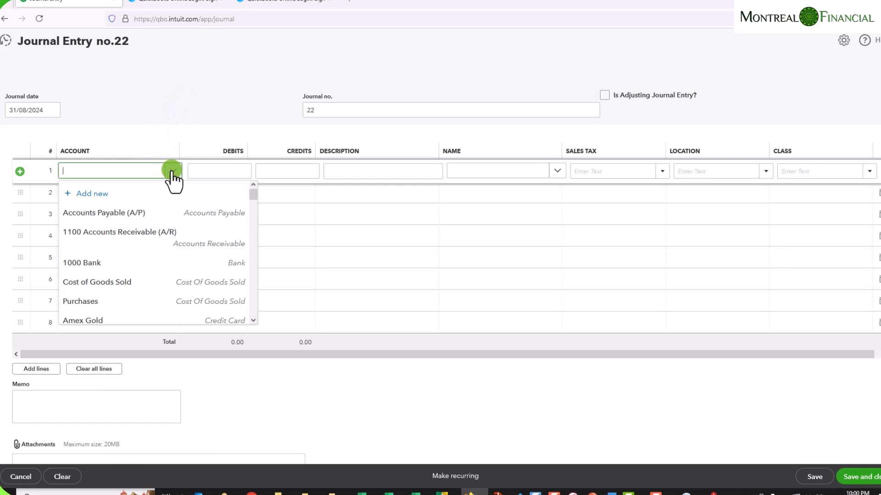
type("off")
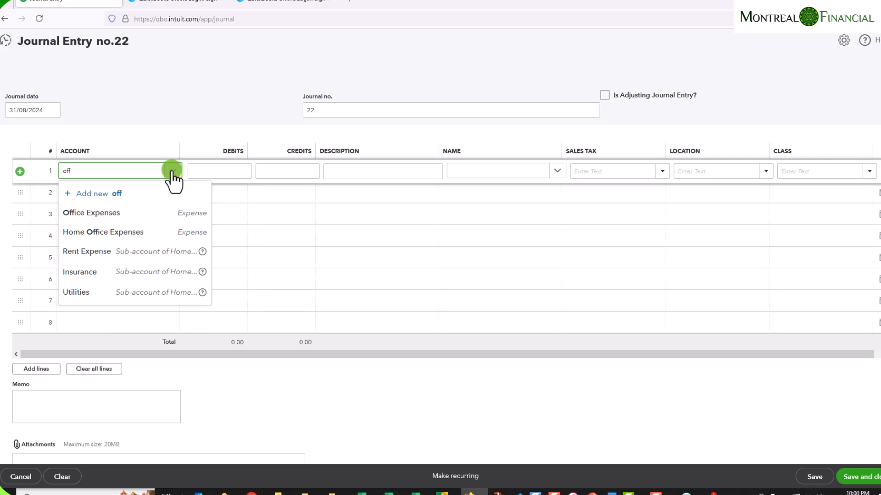
left_click(91, 212)
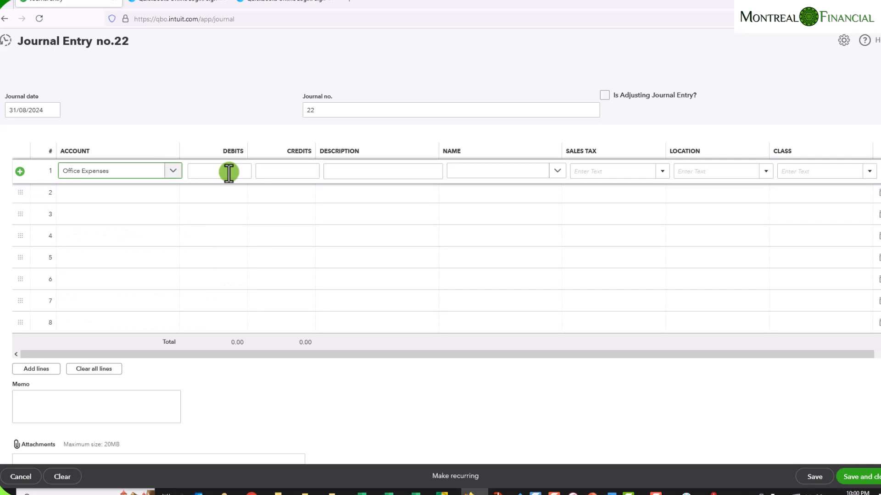
left_click(219, 171)
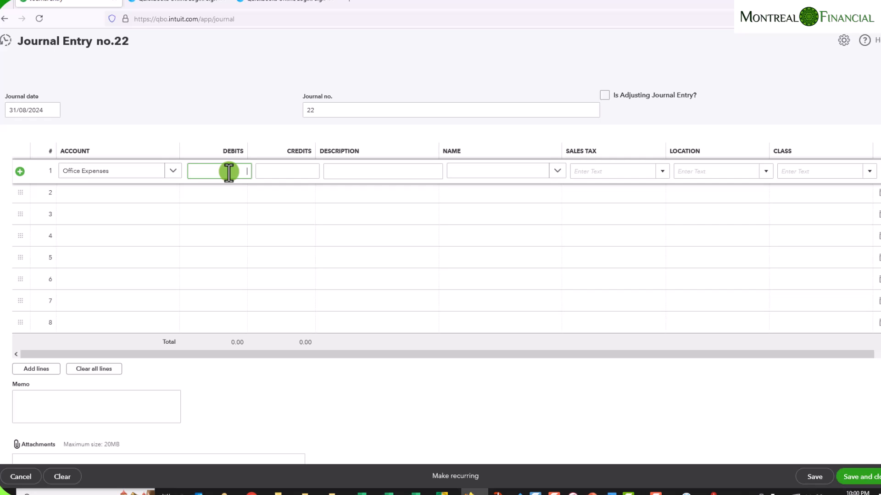
type("12.00")
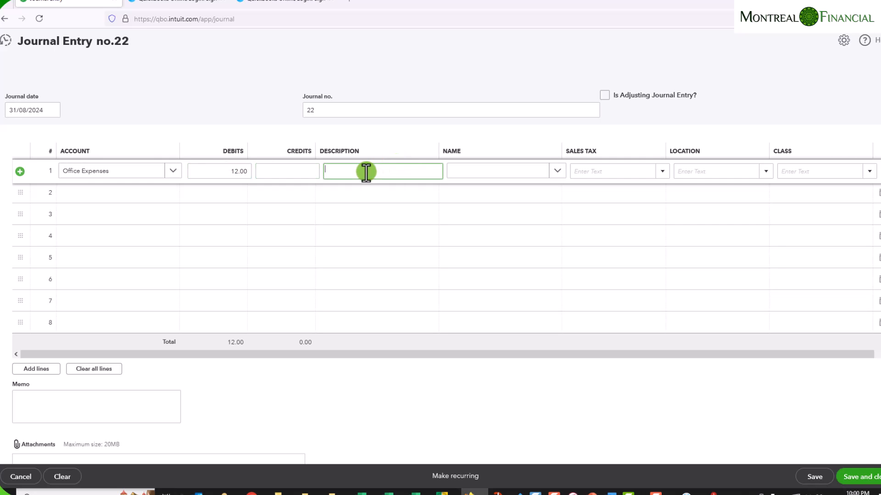
type("Pen")
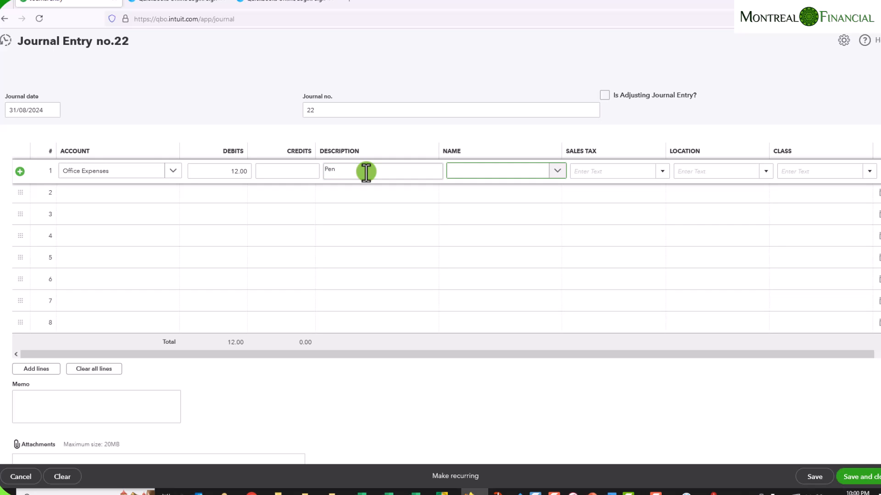
Enter 'Staple' as the name on line 1 to add it as a new contact
type("Stap")
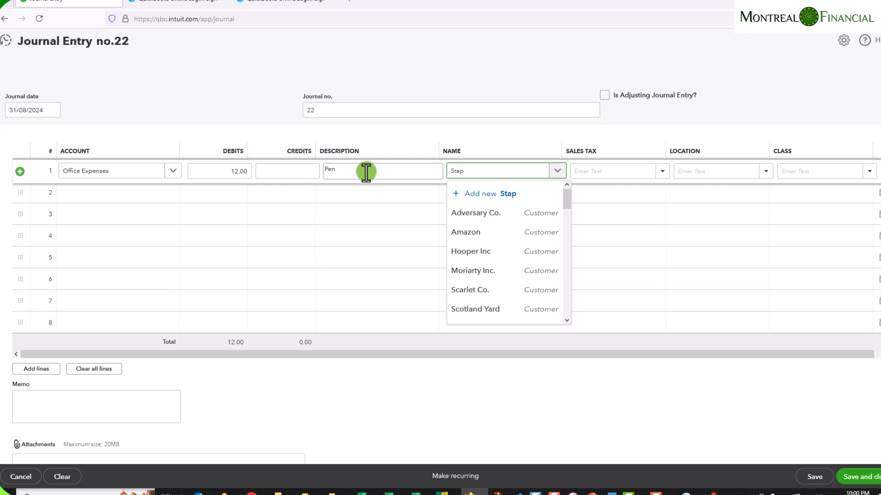
type("le")
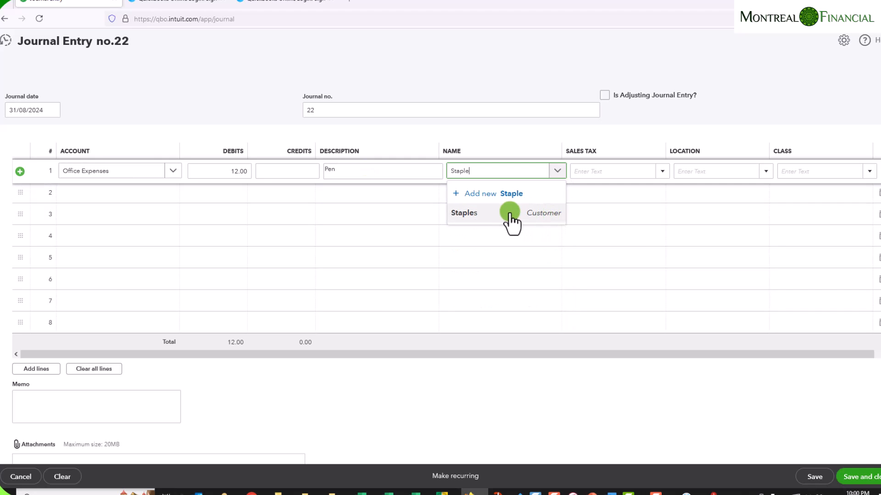
mouse_move(522, 225)
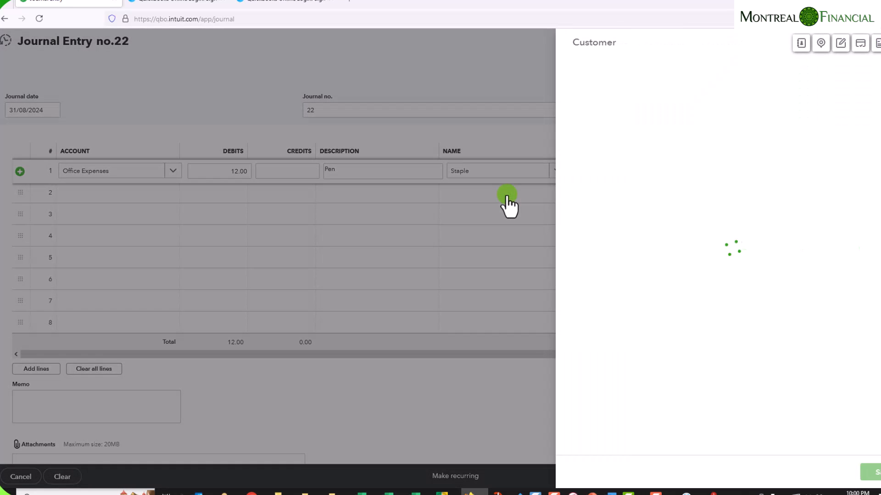
Save the new contact as supplier 'Staples 2' for line 1
left_click(719, 83)
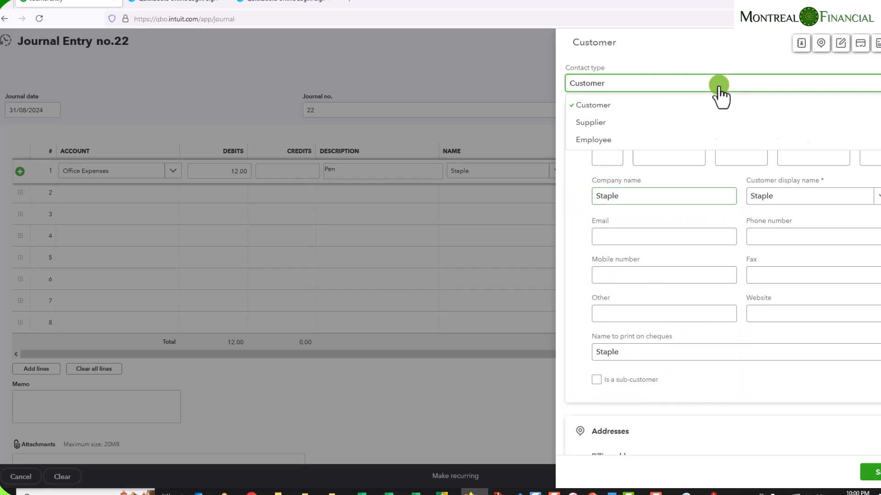
left_click(590, 122)
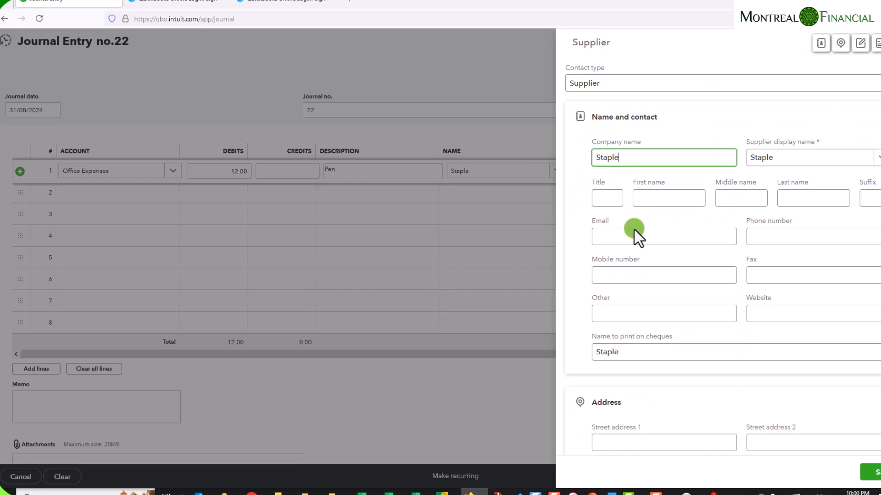
type("s")
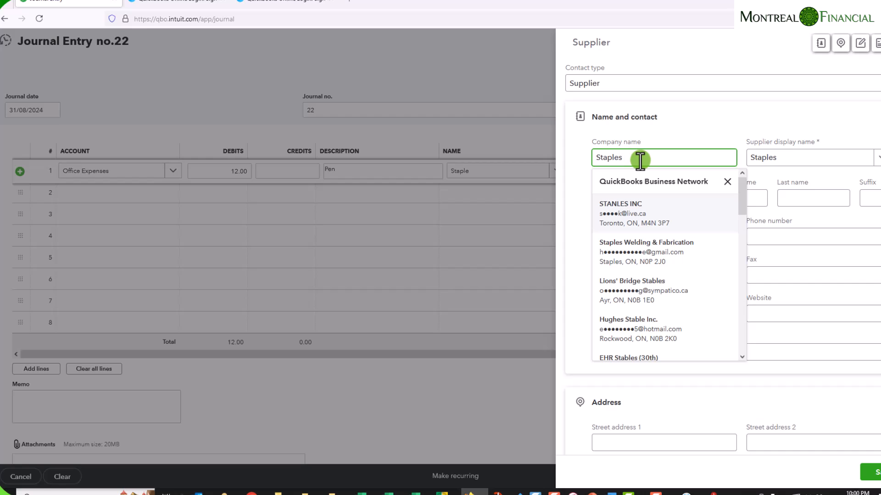
type("2")
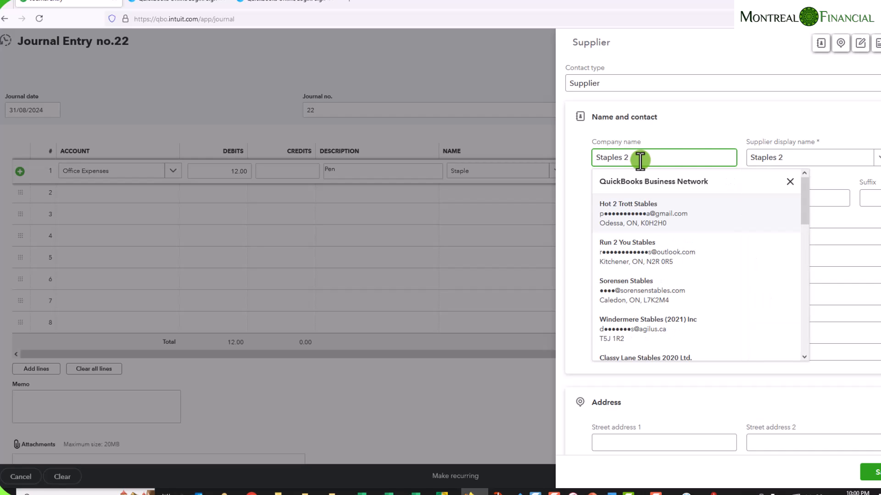
left_click(789, 181)
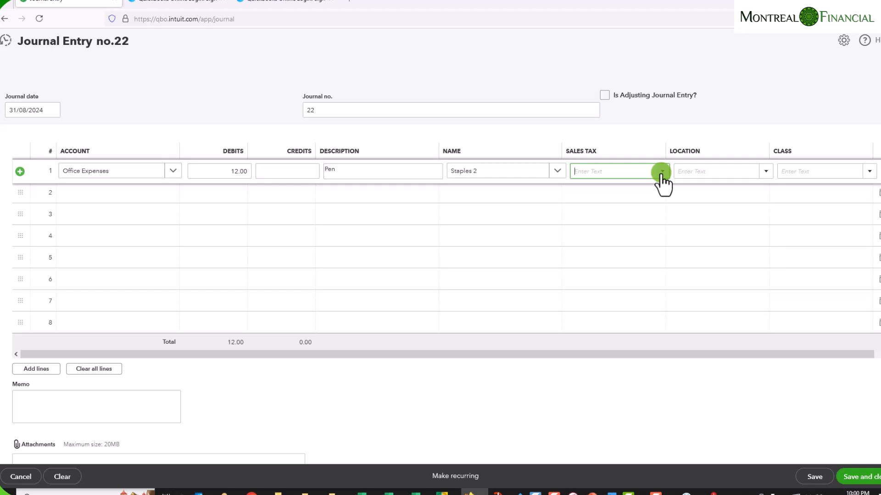
Apply HST ON (13% Sales) tax to line 1, adding 1.56 for a 13.56 total
left_click(661, 171)
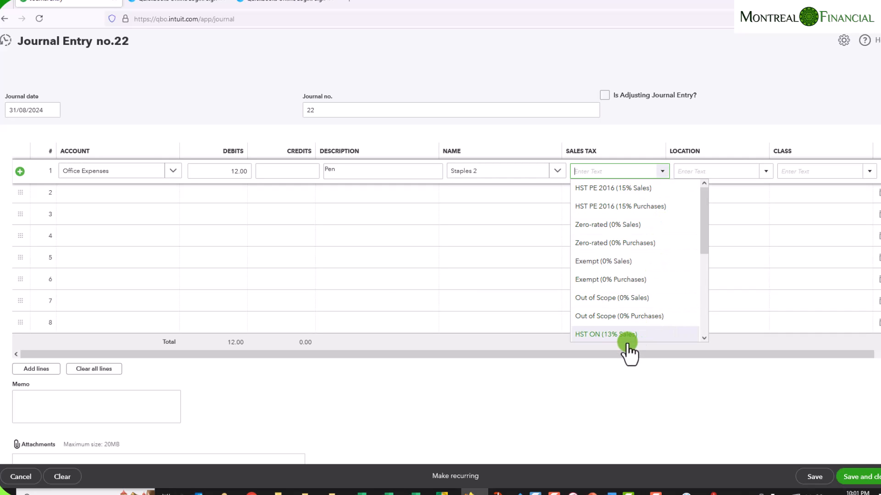
left_click(605, 334)
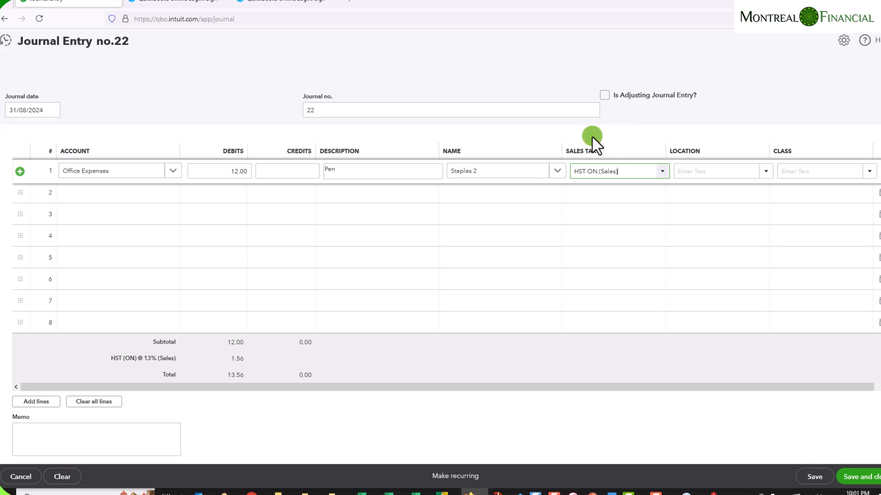
mouse_move(645, 214)
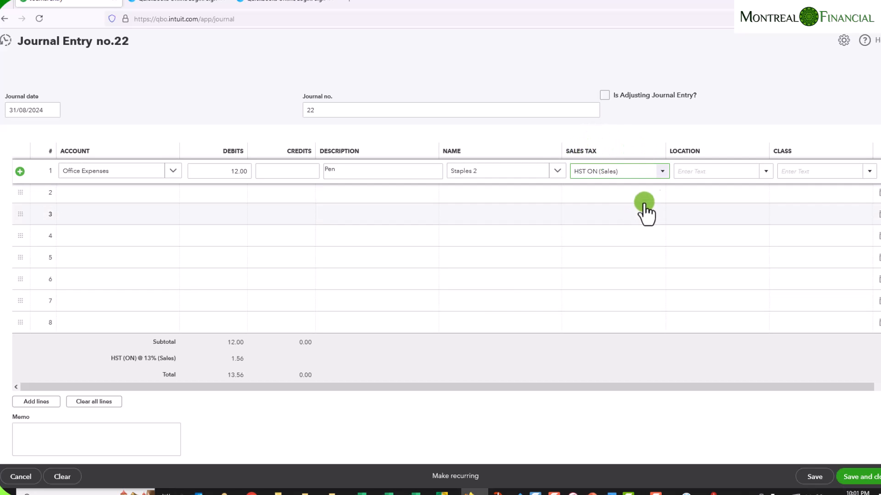
mouse_move(90, 199)
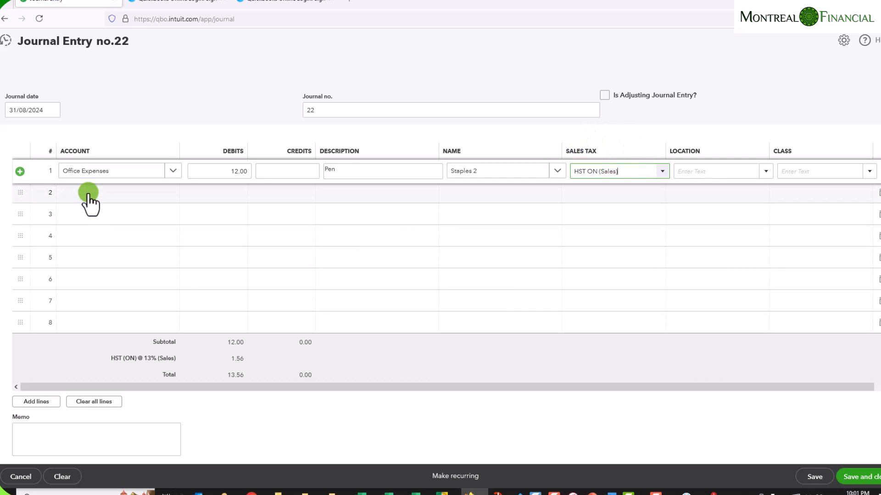
On line 2 debit Meals and Entertainment 25 with description 'Meal'
left_click(112, 193)
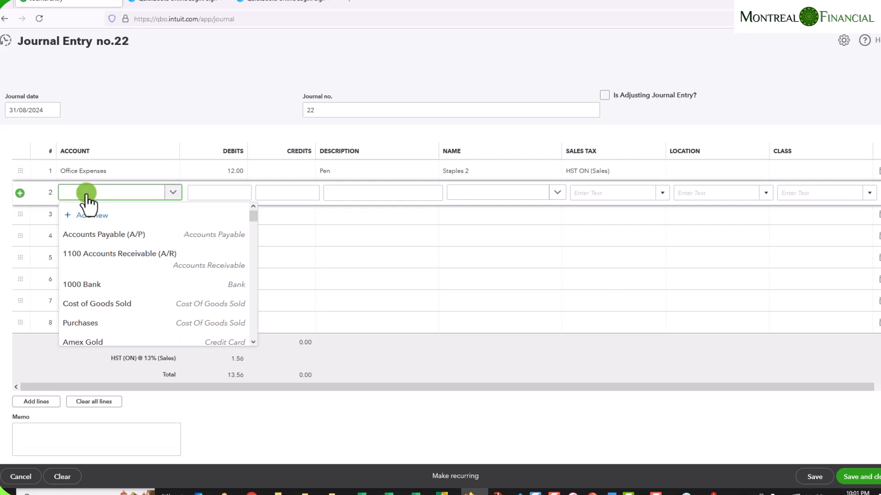
type("Meal")
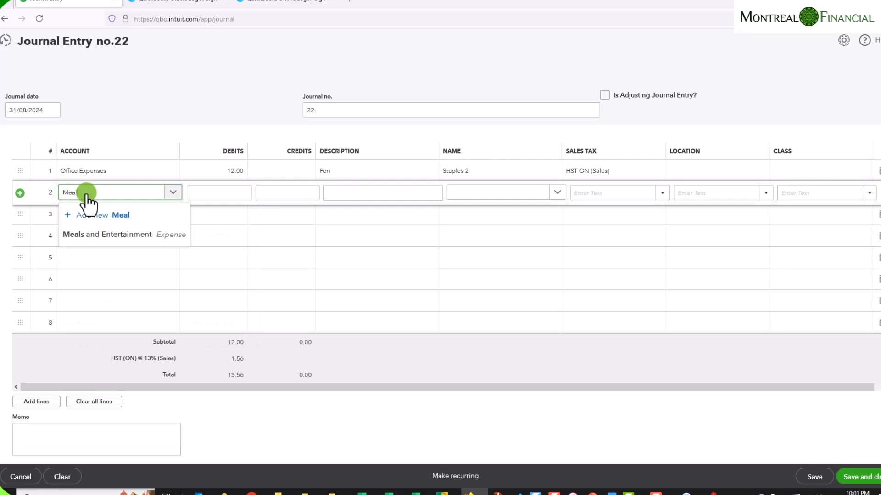
left_click(107, 234)
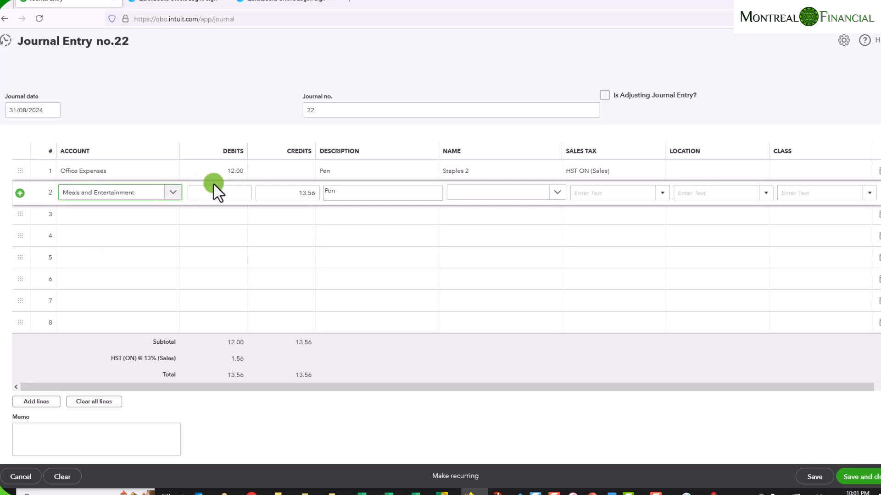
left_click(219, 193)
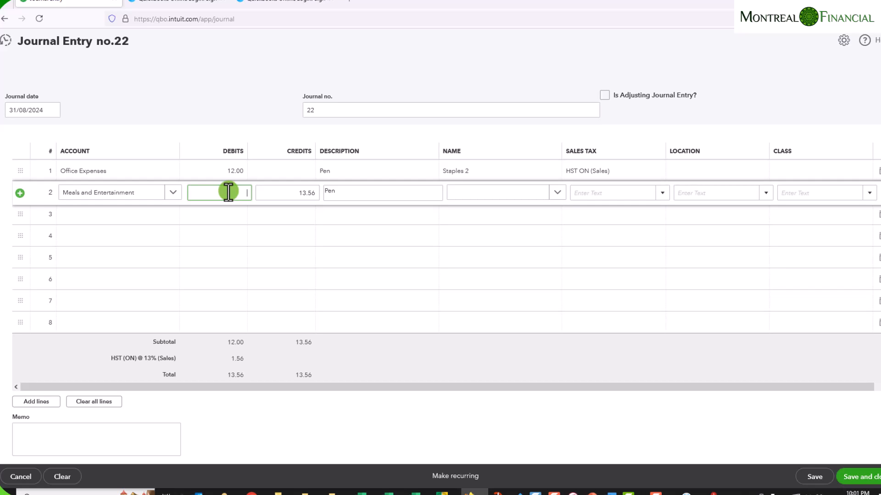
type("2")
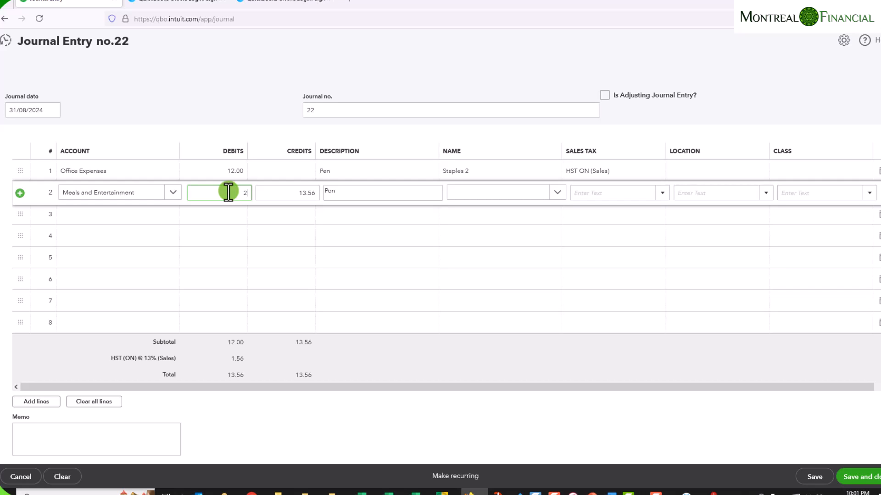
type("5.00")
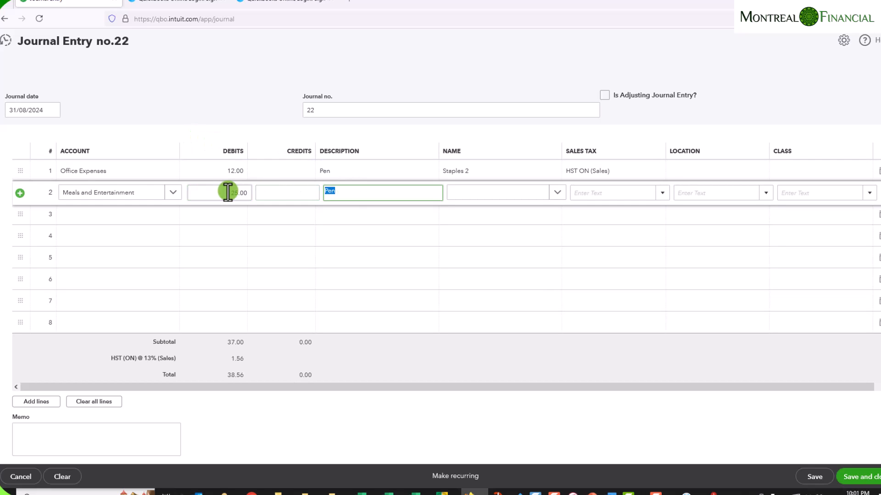
type("Meal")
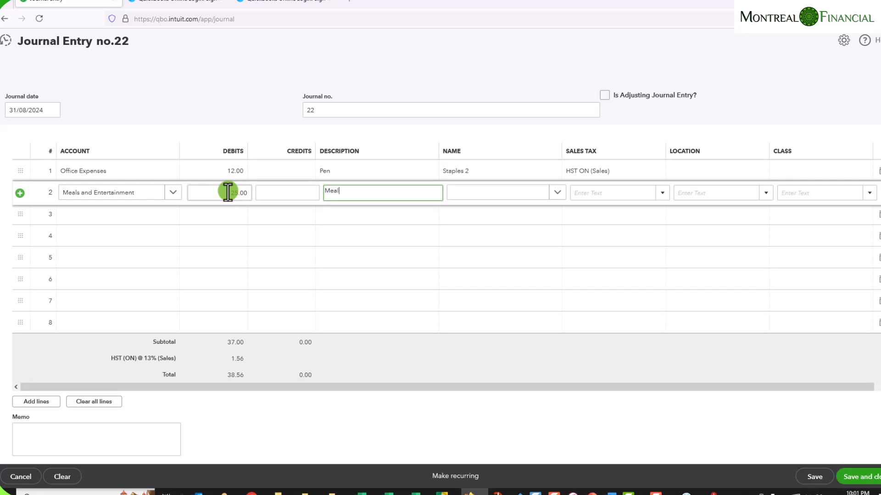
Enter 'Pizzaghetti' as the line 2 name and add it as a new contact
left_click(497, 192)
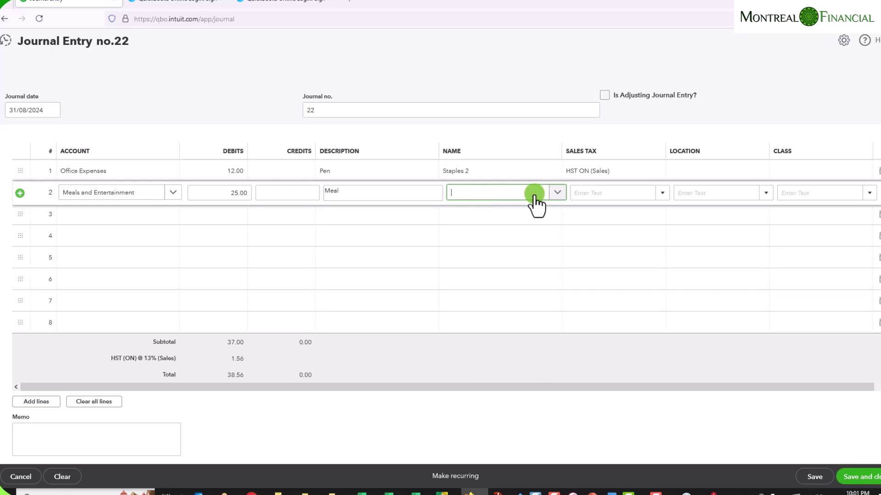
type("Pizzagh")
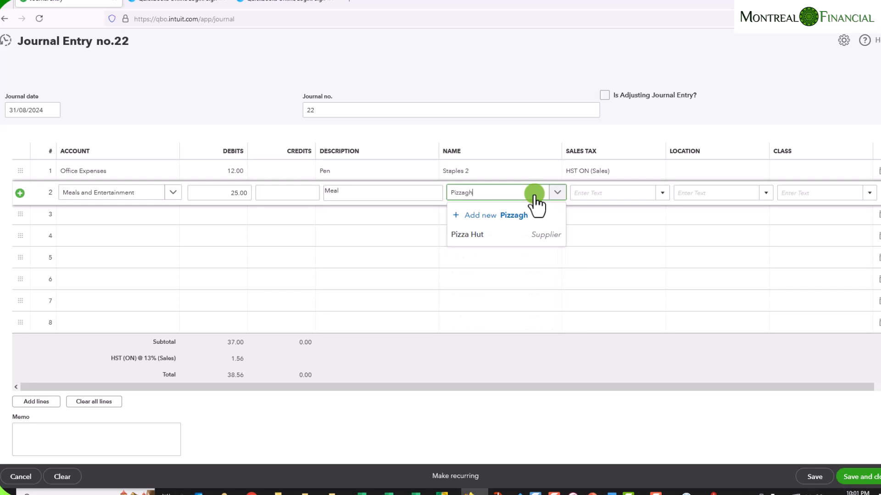
type("etti")
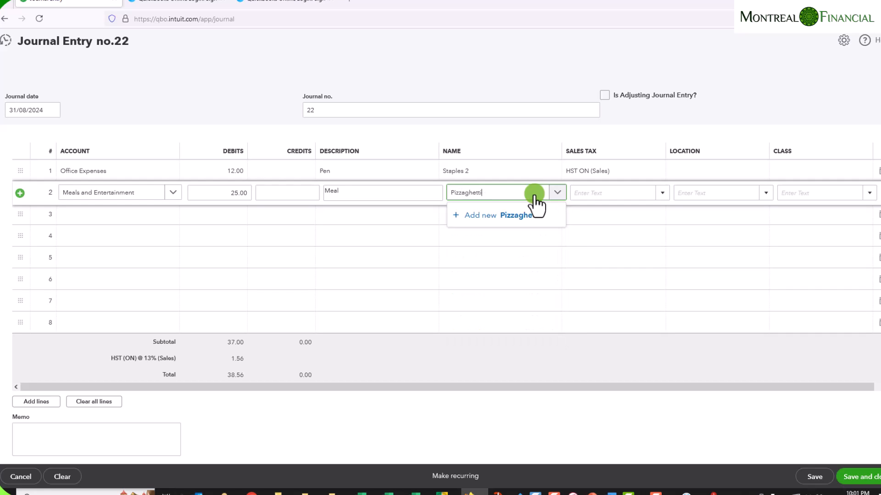
left_click(496, 215)
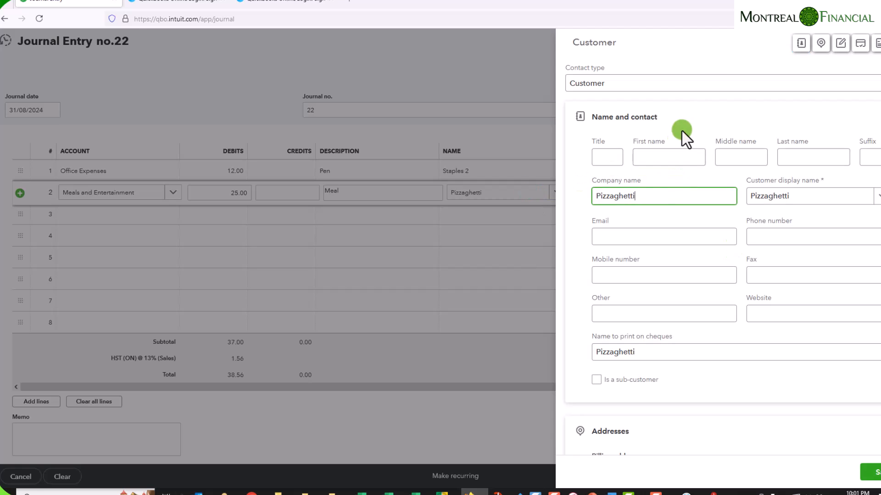
Save Pizzaghetti as a new supplier for the Meal line
left_click(719, 83)
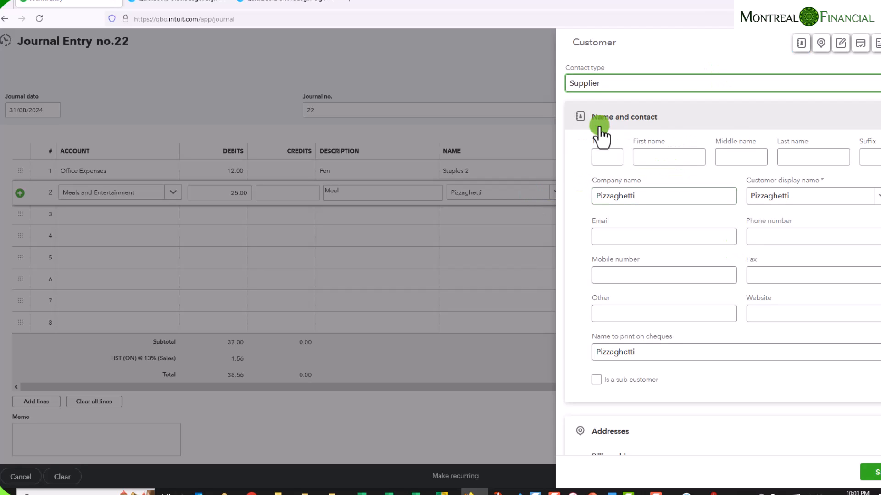
left_click(719, 84)
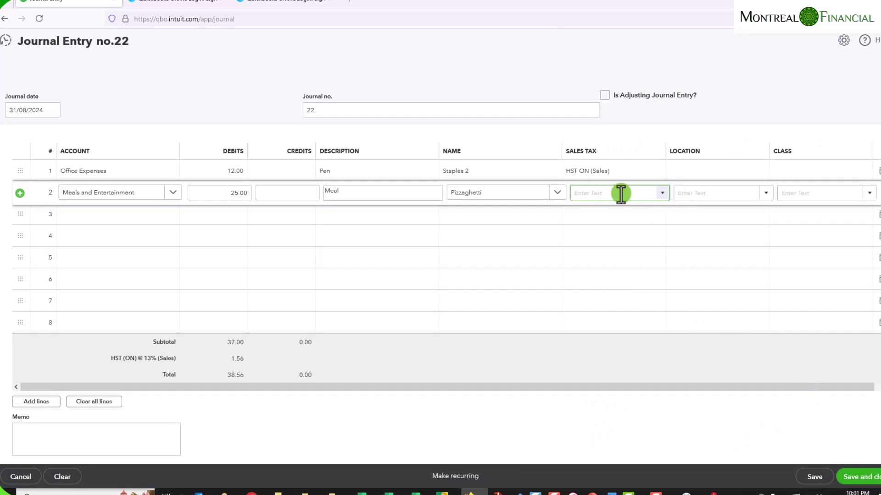
Set both lines to HST ON (13% Purchases), giving 4.81 HST and a 41.81 total
left_click(661, 193)
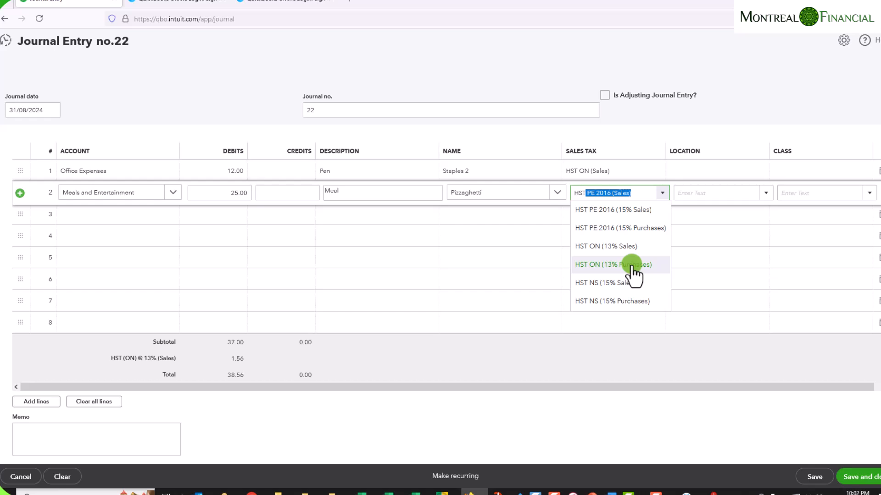
left_click(612, 264)
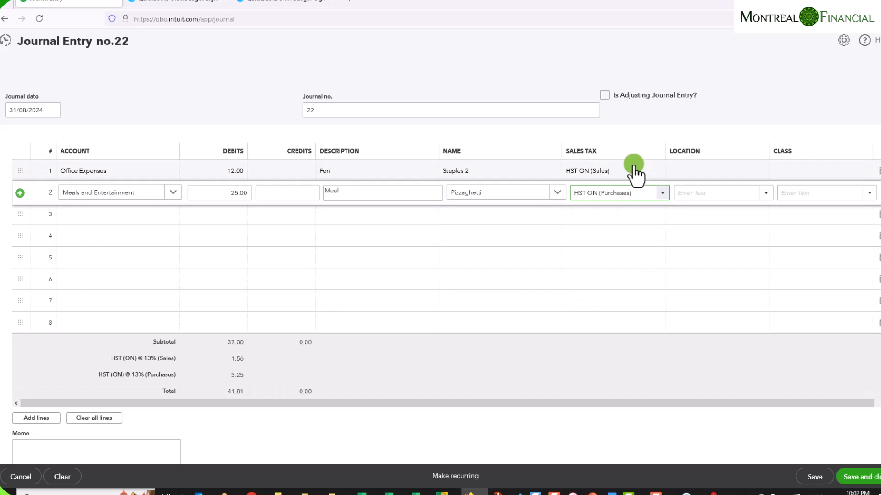
left_click(612, 171)
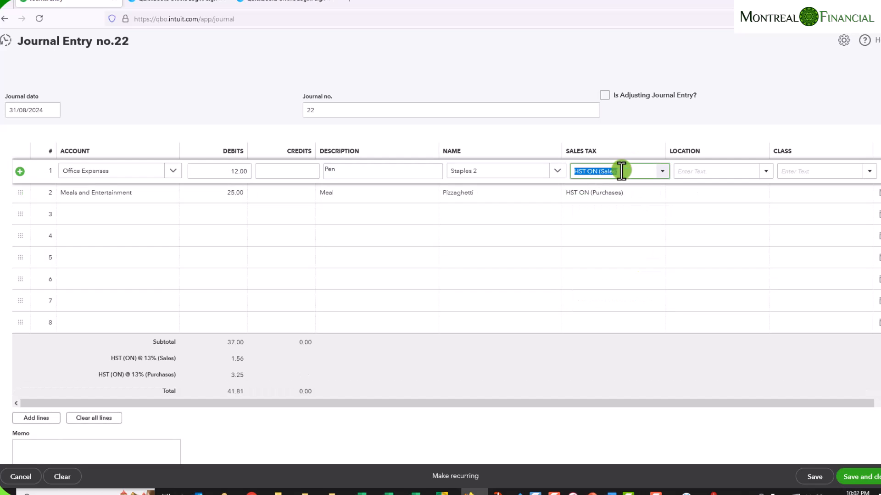
left_click(661, 171)
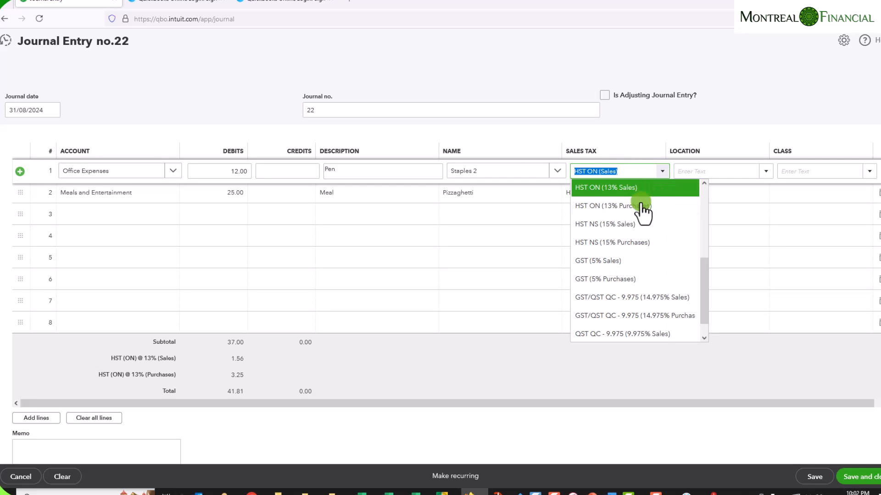
left_click(610, 206)
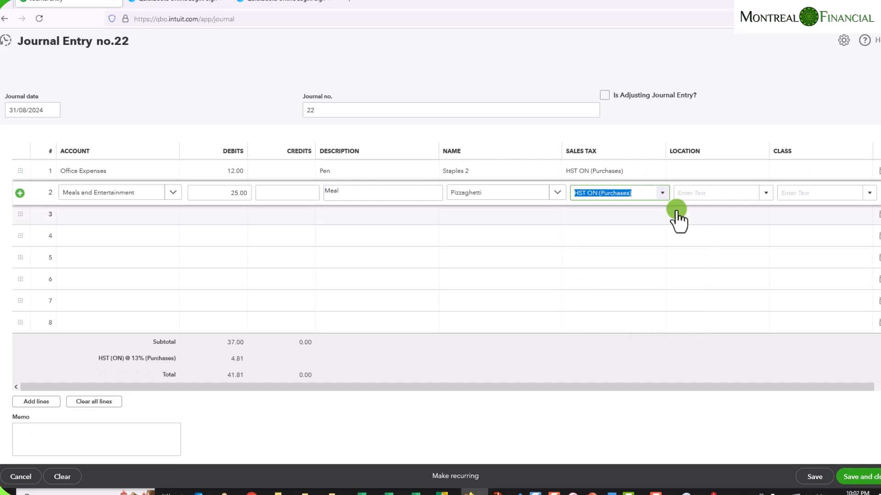
mouse_move(98, 222)
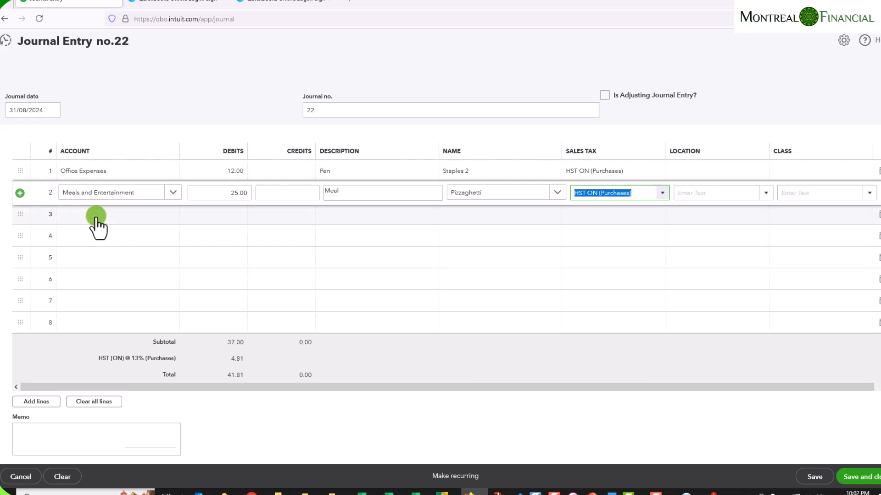
On line 3 debit Direct Labour/Subcontracts 75 with description 'Clean'
left_click(112, 214)
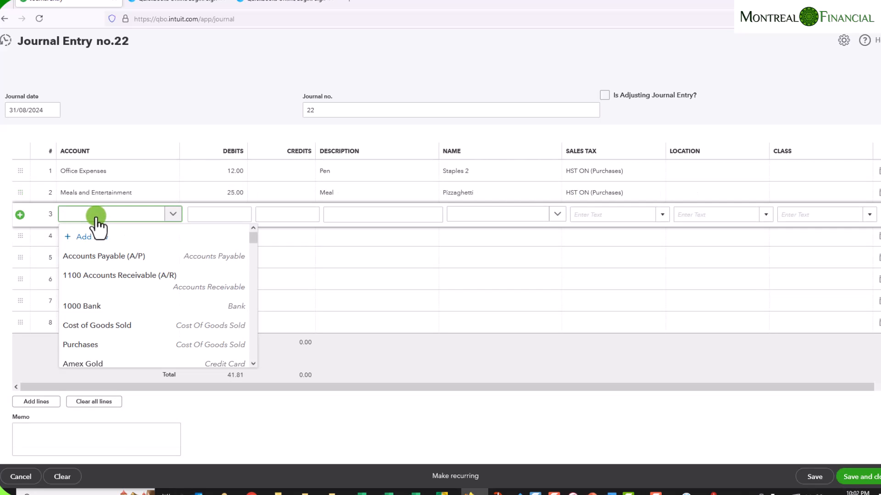
type("sub")
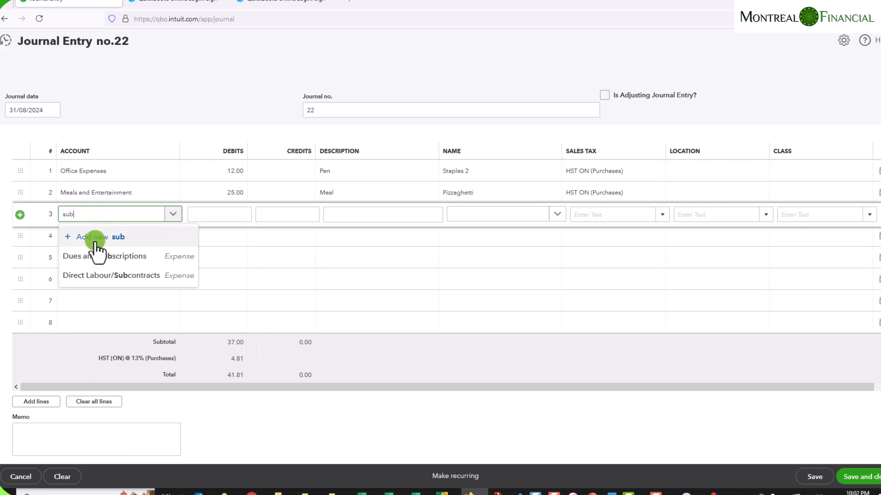
mouse_move(116, 279)
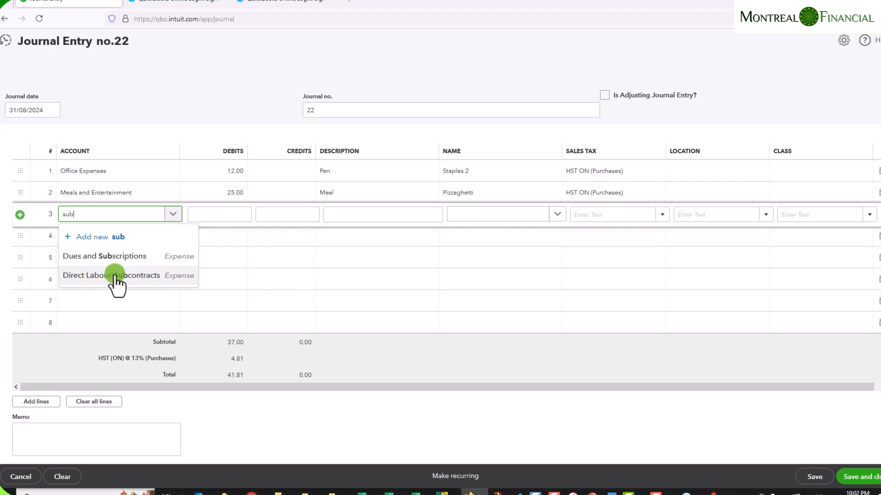
left_click(111, 276)
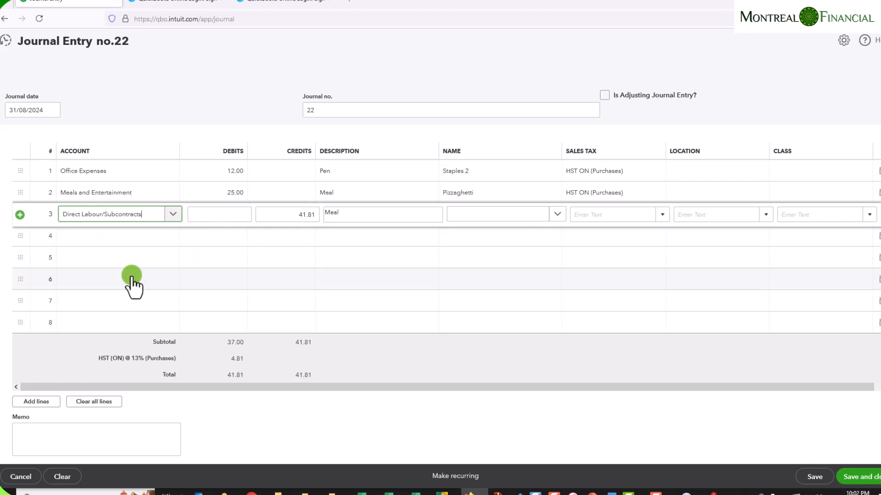
left_click(219, 214)
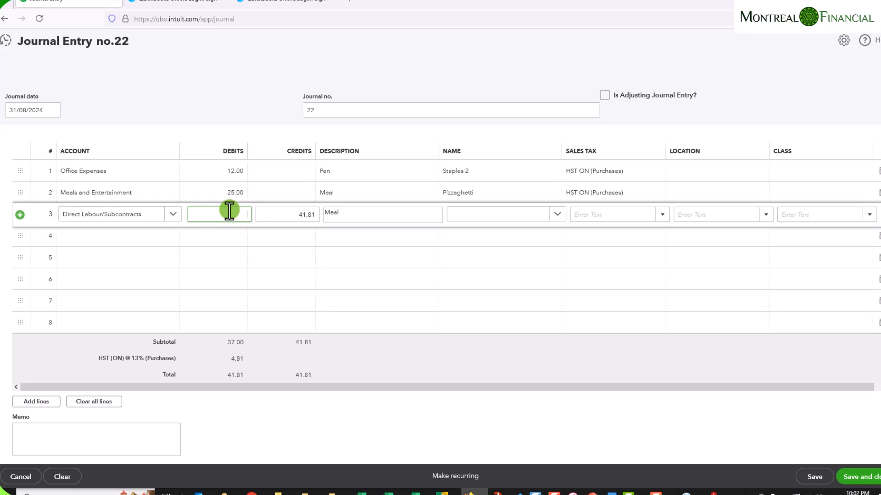
type("75.00")
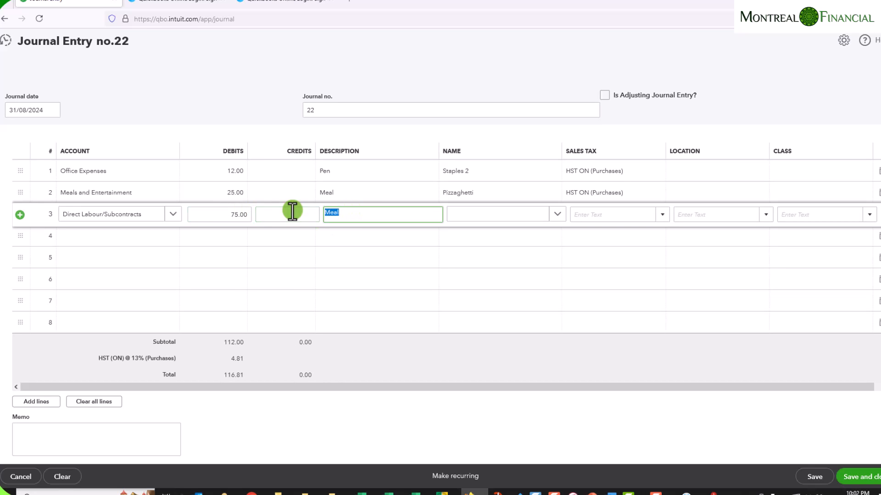
type("Cleaning Office")
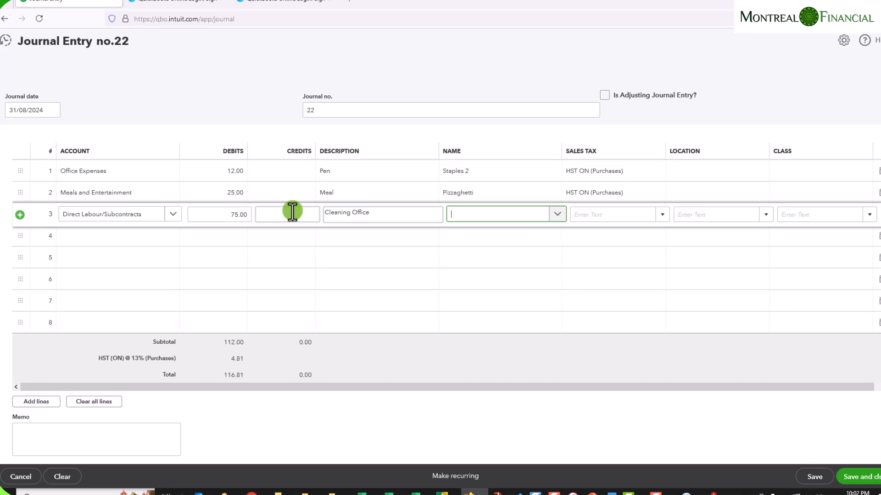
type("Maria")
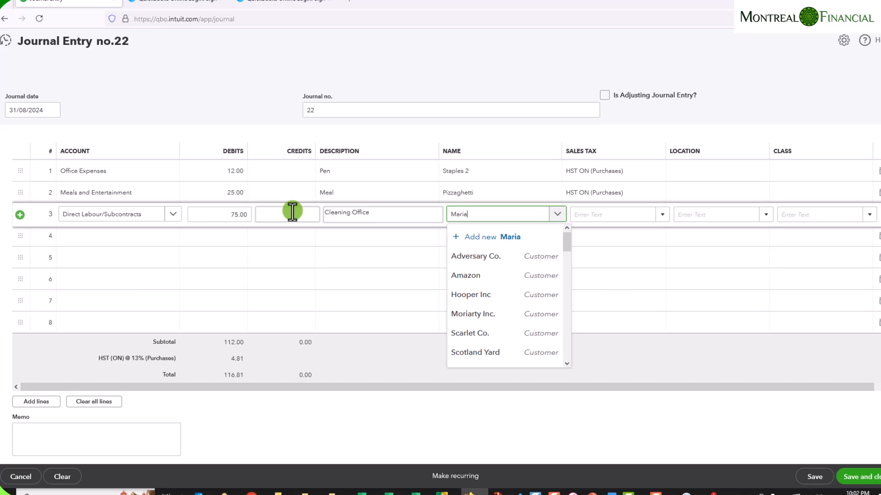
type("K.")
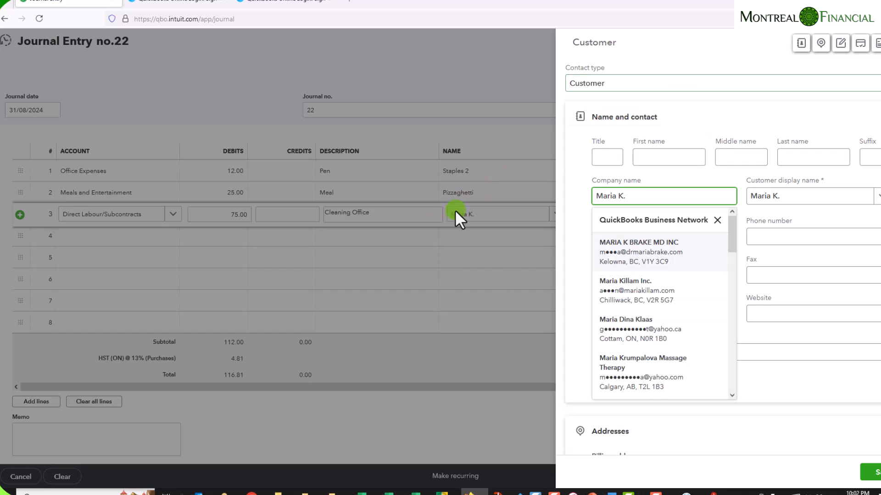
left_click(719, 83)
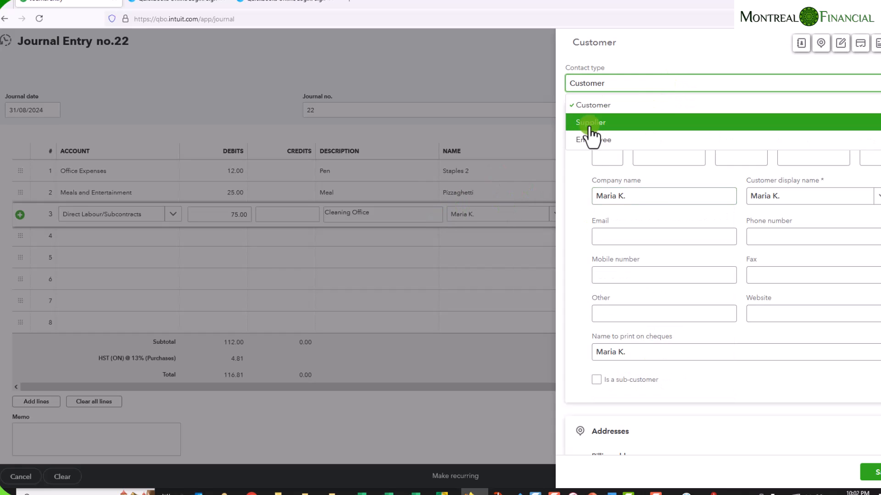
left_click(590, 122)
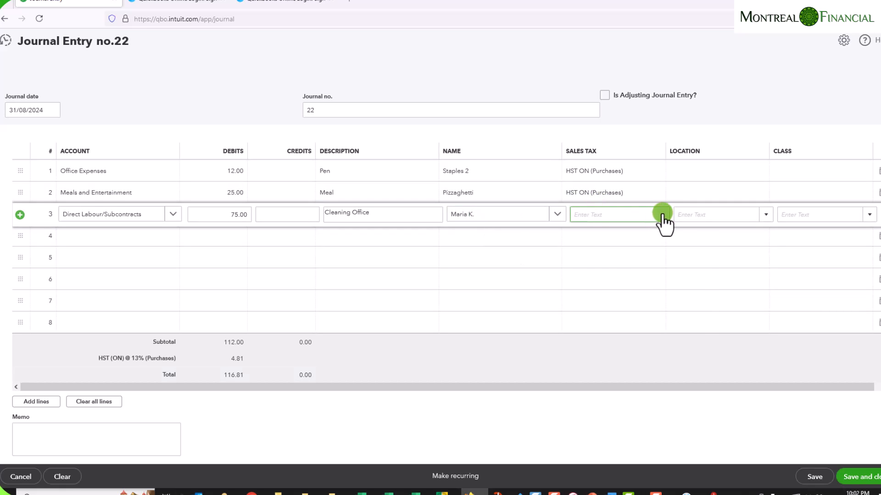
Set line 3's sales tax to Exempt (0% Purchases)
left_click(661, 214)
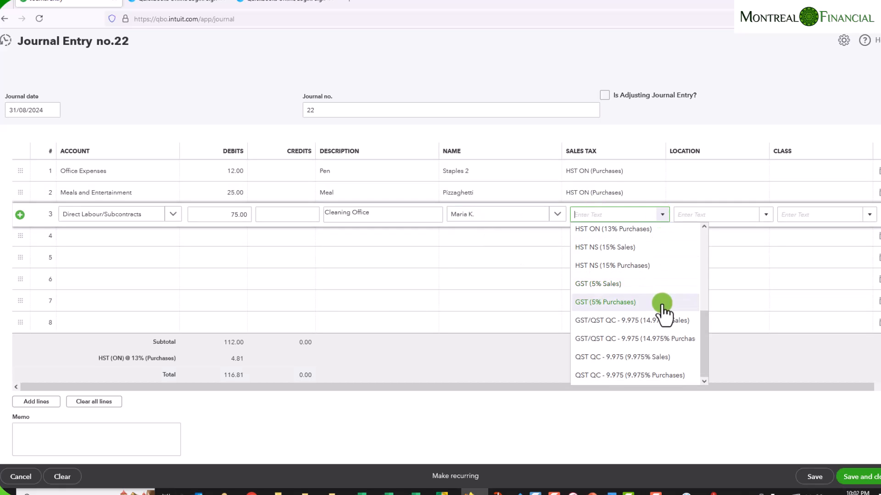
scroll("down", 3)
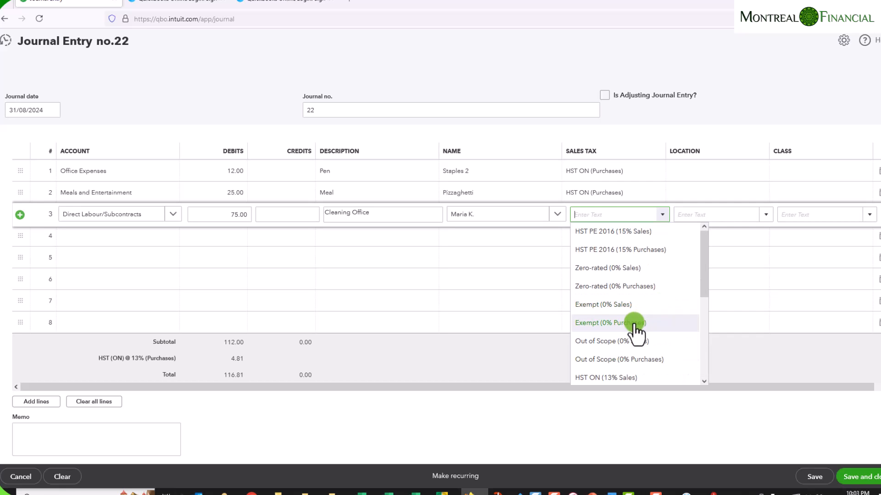
left_click(610, 322)
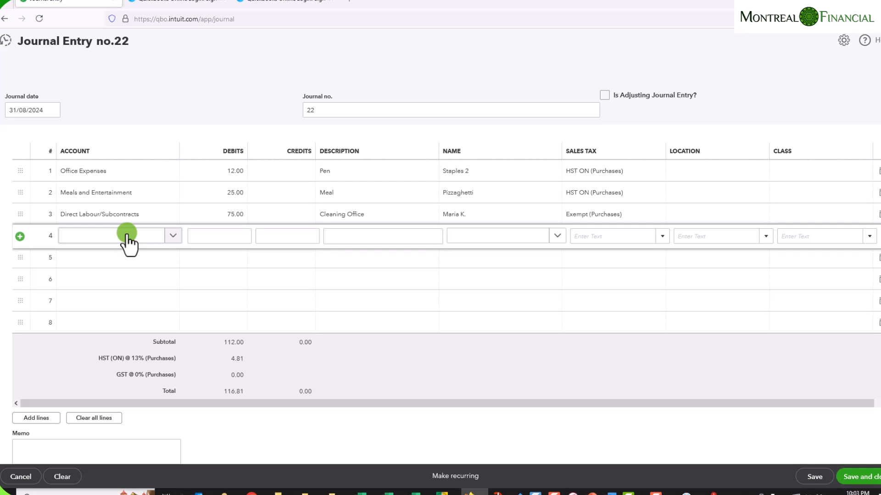
Enter 'Owner's Equity' as line 4's account and add it as a new account
left_click(118, 236)
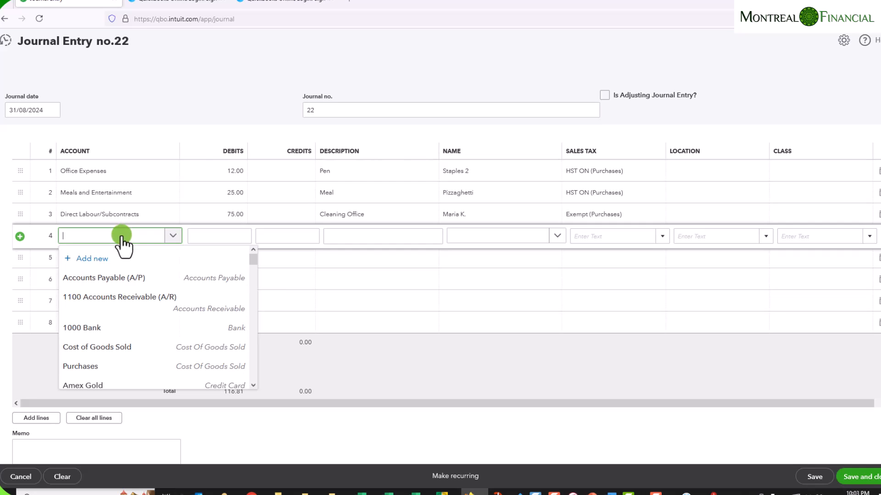
type("owne")
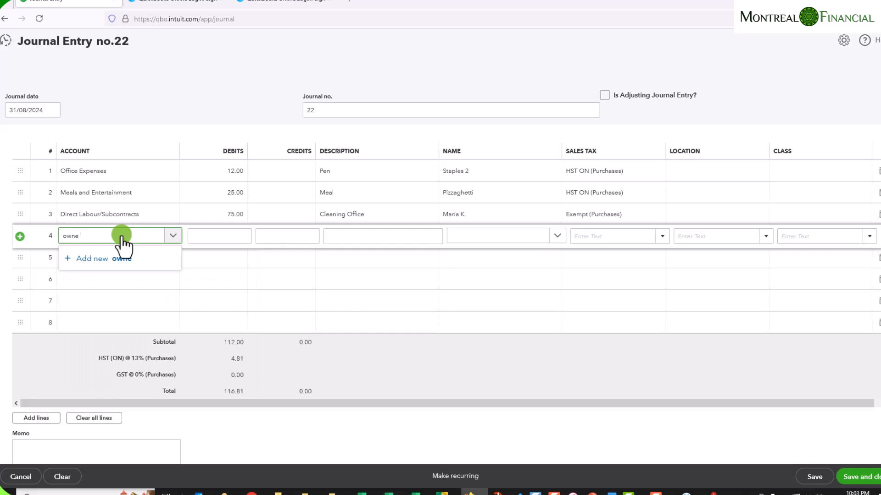
key("Backspace")
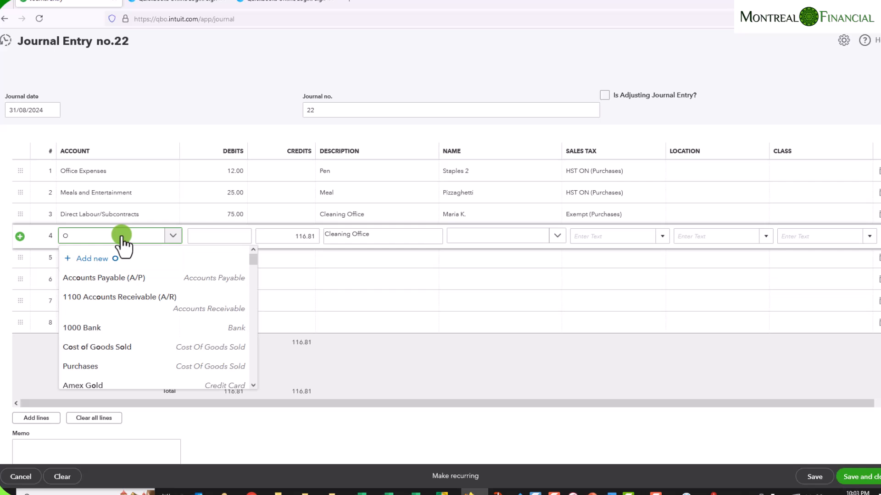
type("wner")
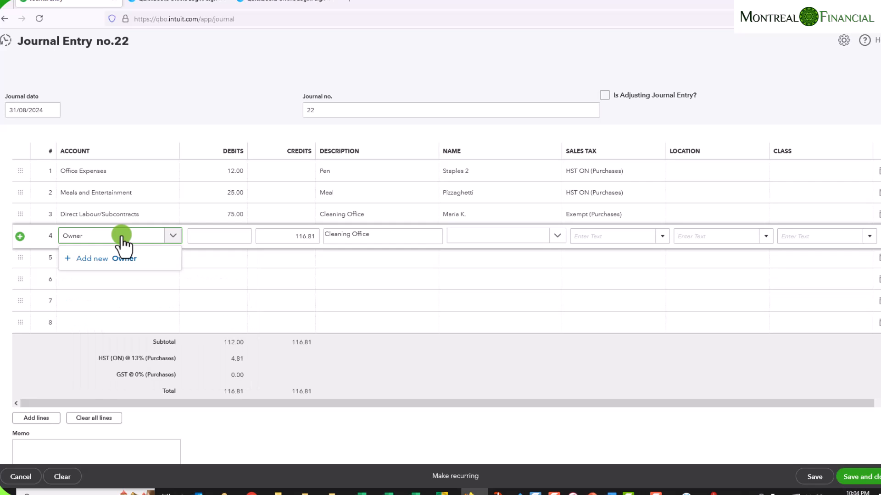
type("'s")
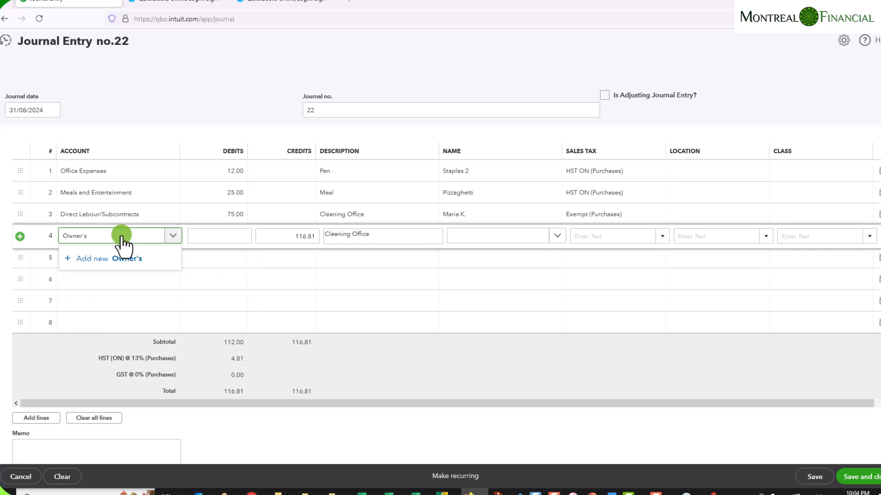
type("Equit")
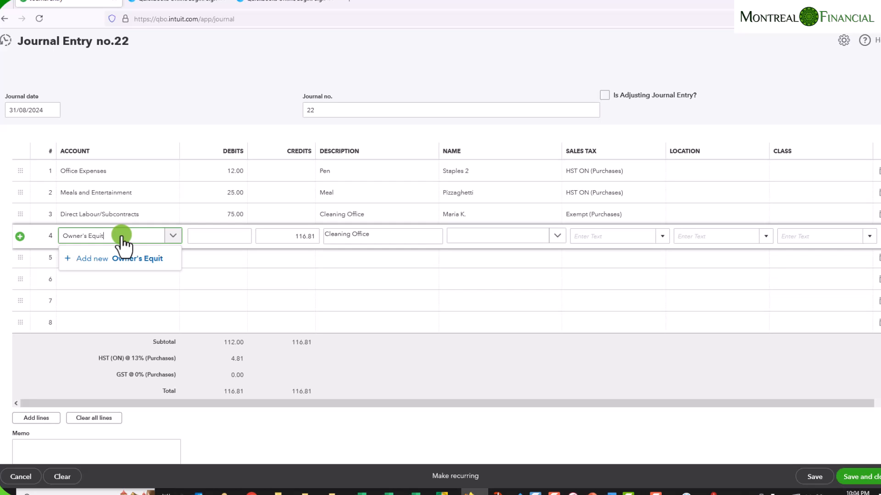
type("y")
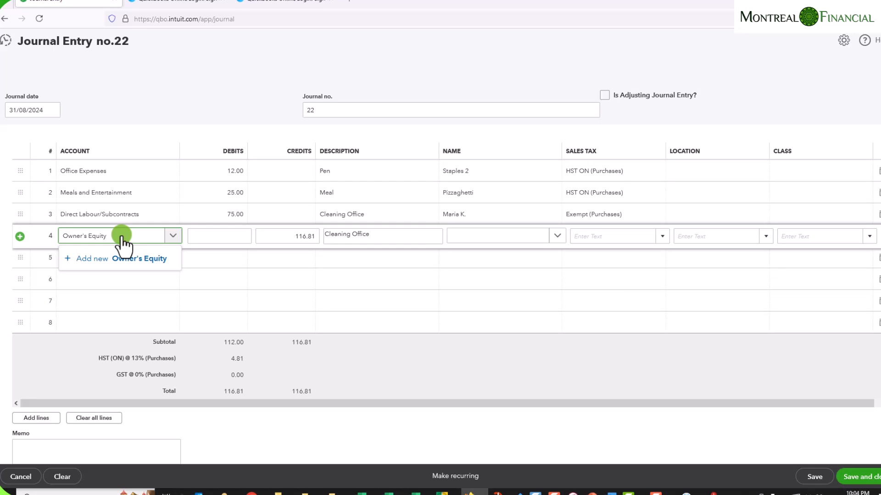
left_click(117, 259)
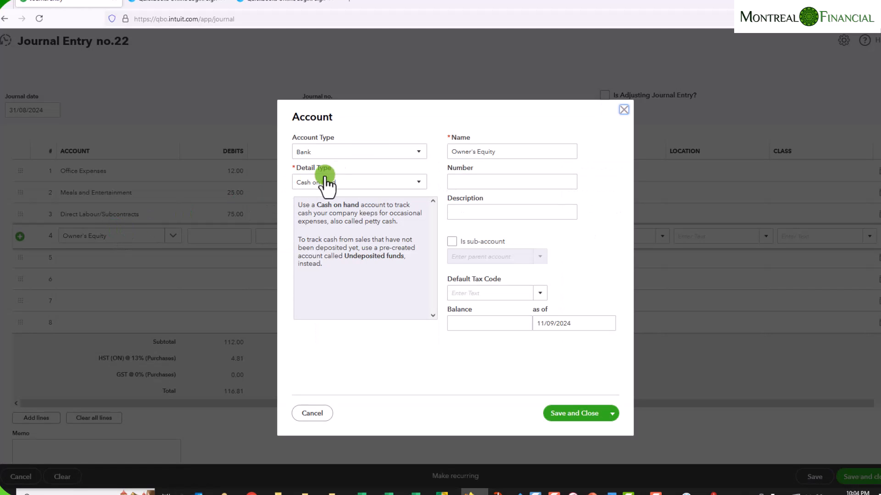
Make the new account an Equity type and choose its Owner's Equity detail type
left_click(359, 151)
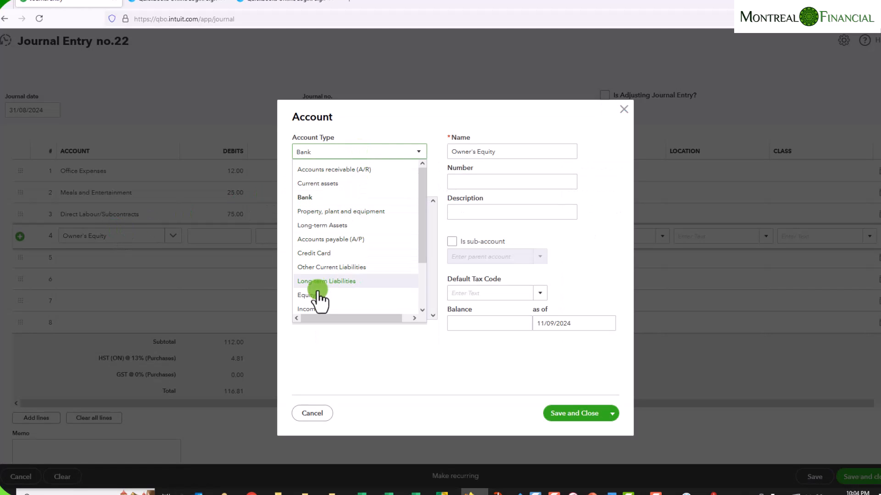
left_click(306, 295)
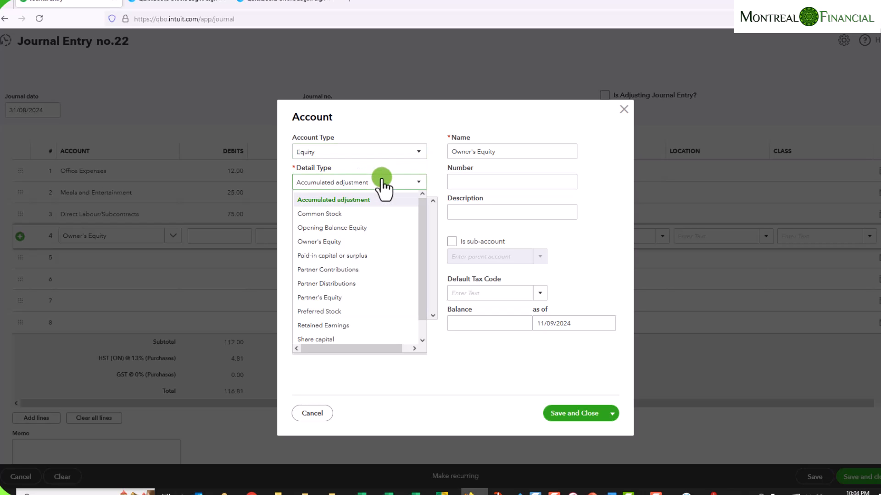
left_click(318, 241)
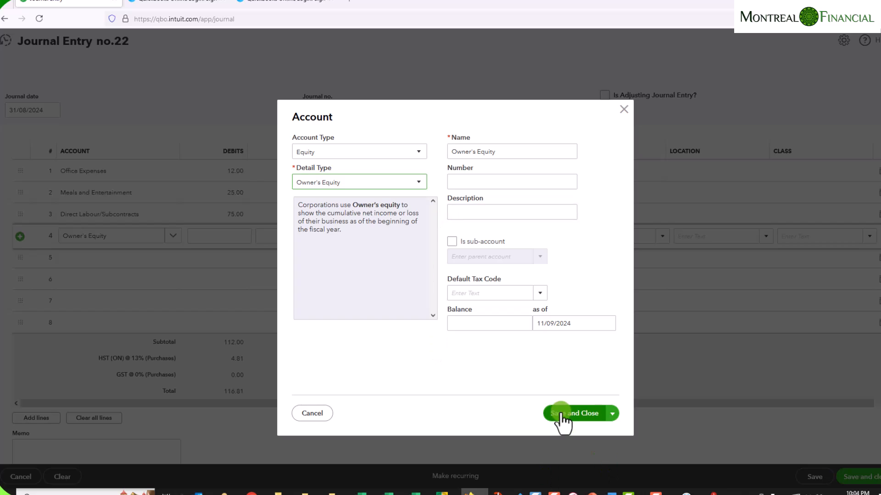
mouse_move(622, 109)
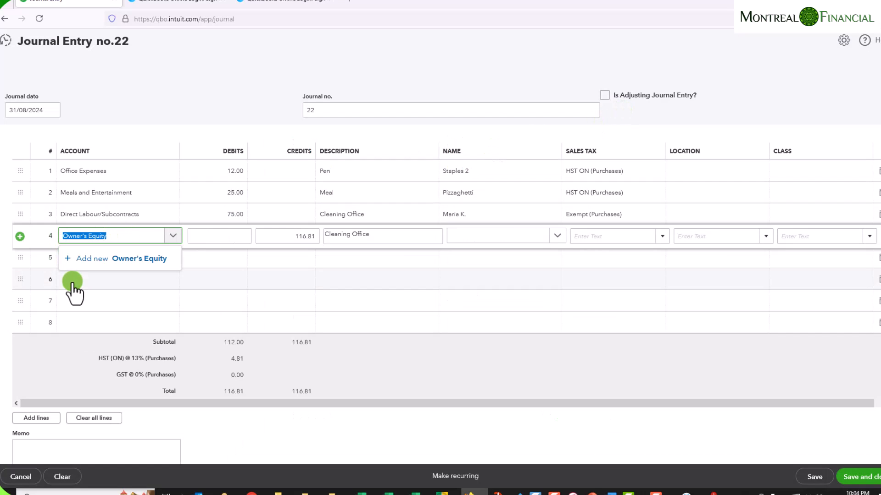
mouse_move(129, 236)
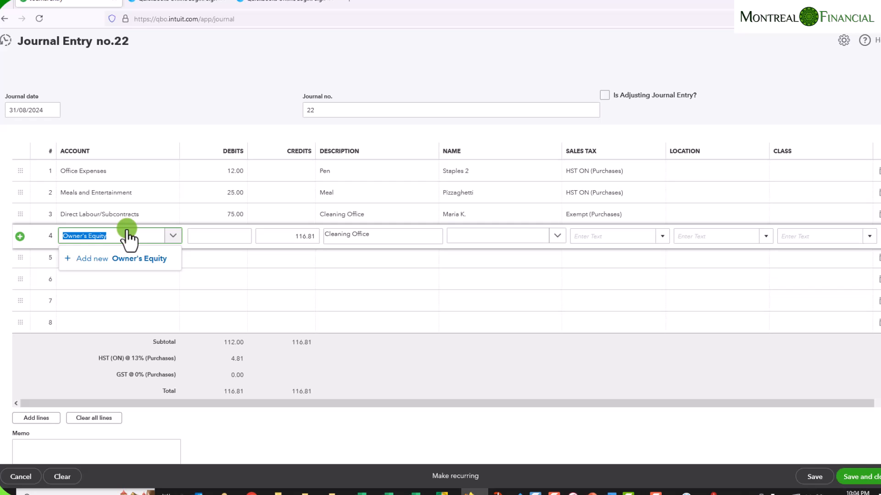
Assign Shareholder Loan as the account on line 4
type("sh")
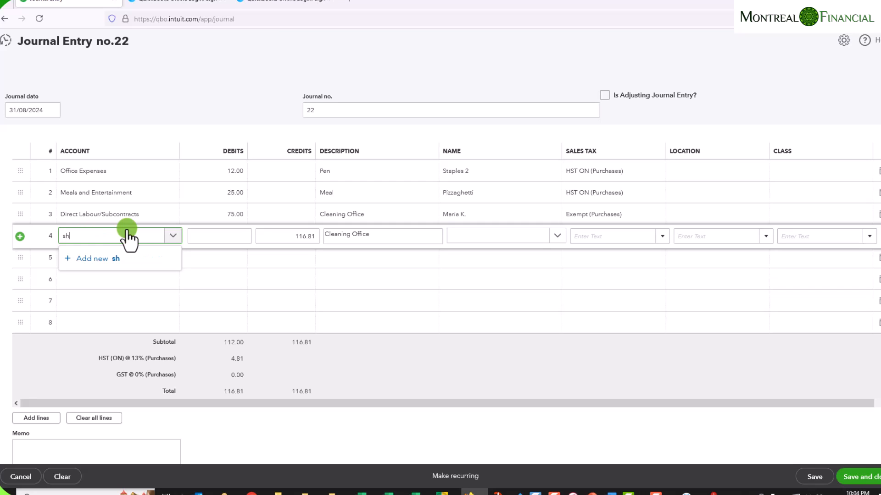
type("areh")
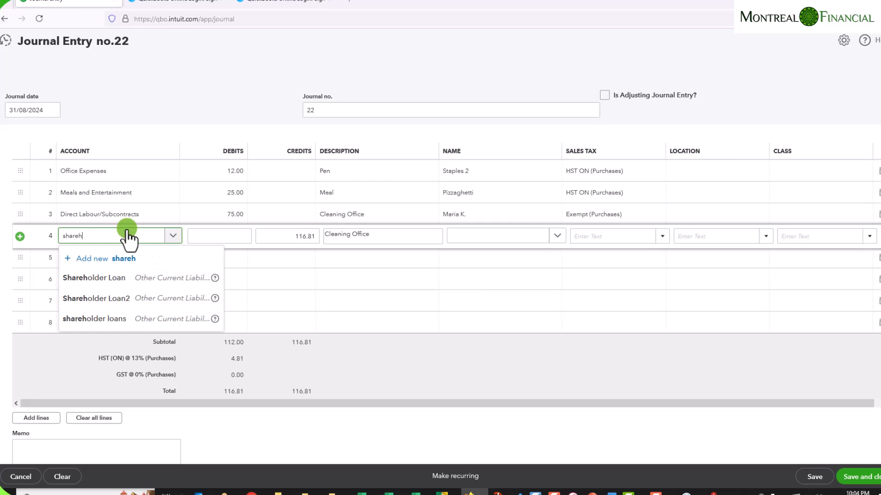
left_click(93, 277)
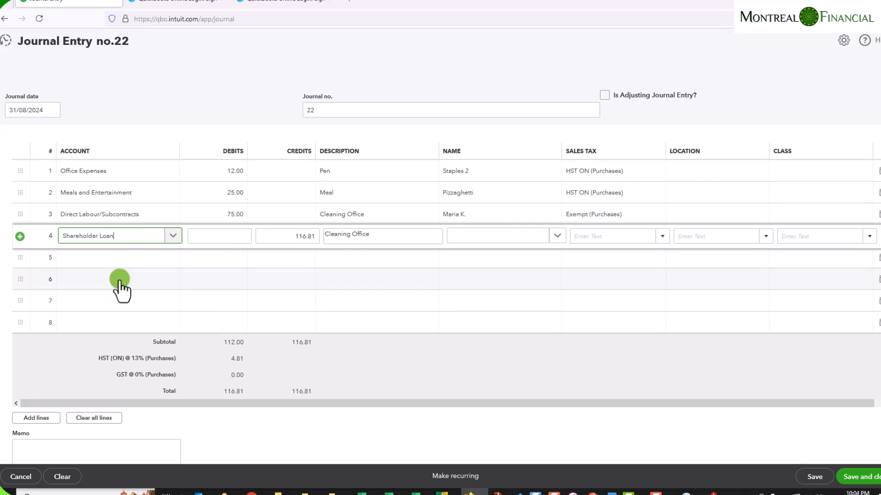
left_click(286, 235)
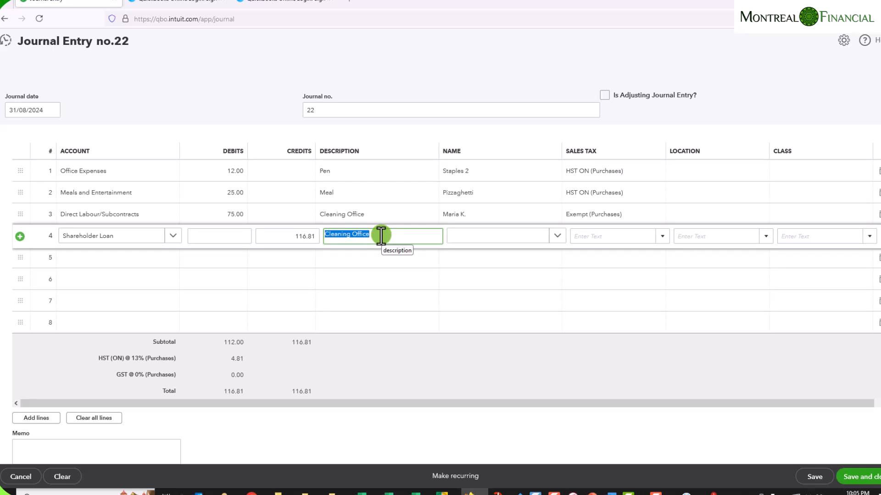
Describe line 4 as 'Paid by Owner' and set its tax to Out of Scope (Purchases)
type("Pas")
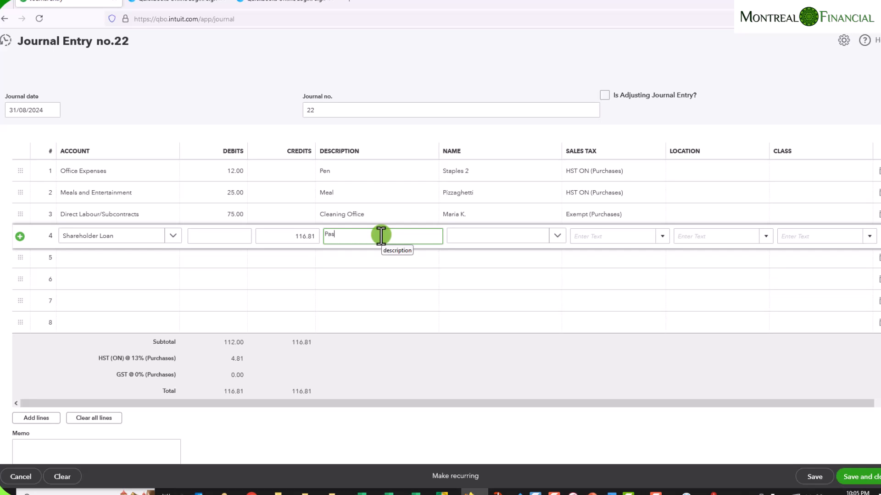
type("Paid")
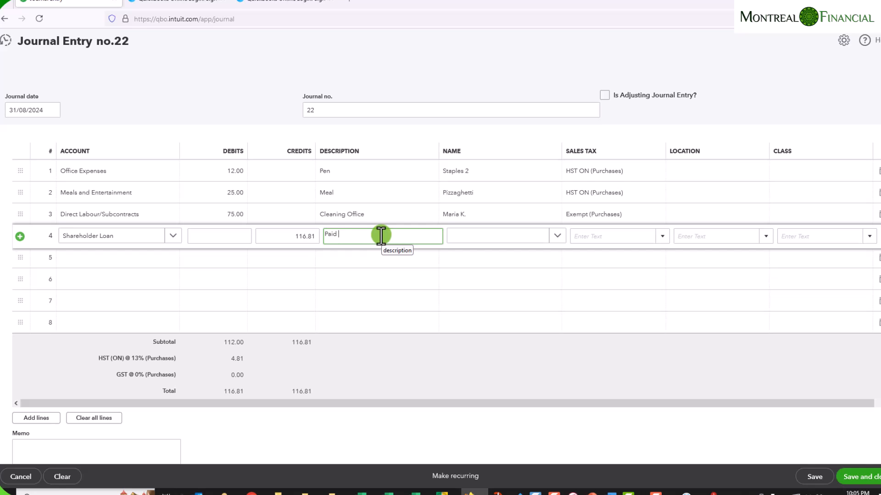
type("by Owner")
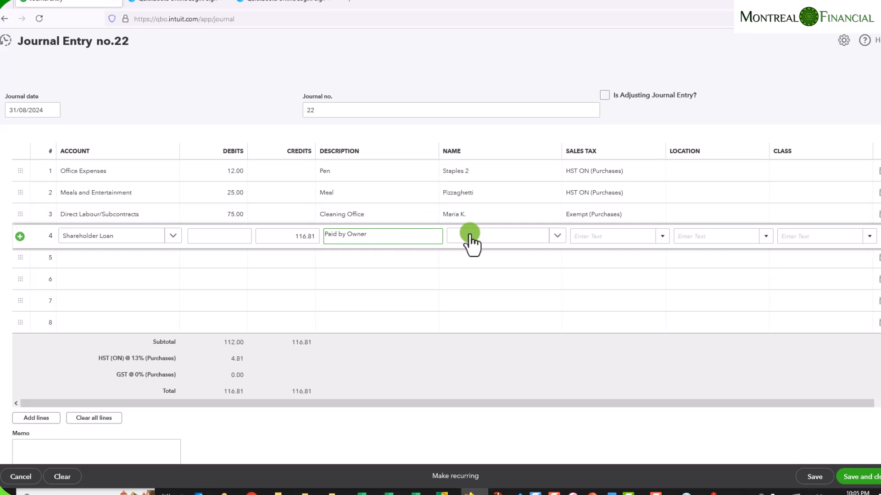
mouse_move(659, 238)
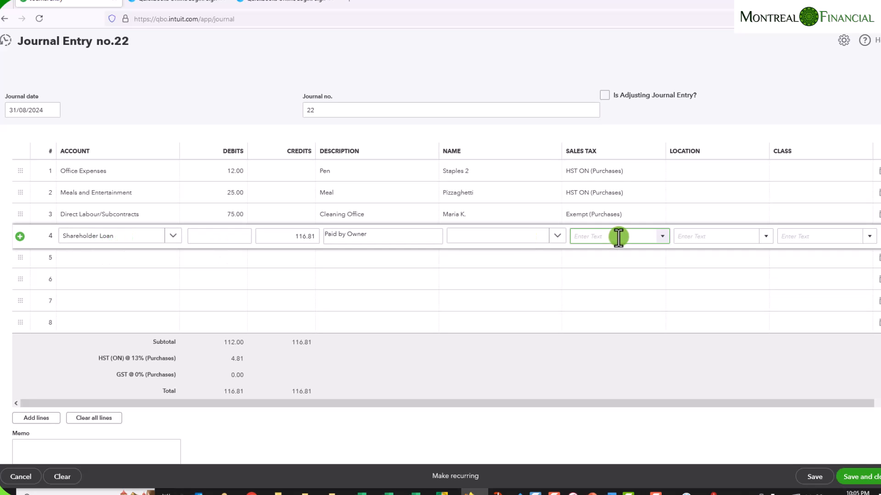
left_click(662, 236)
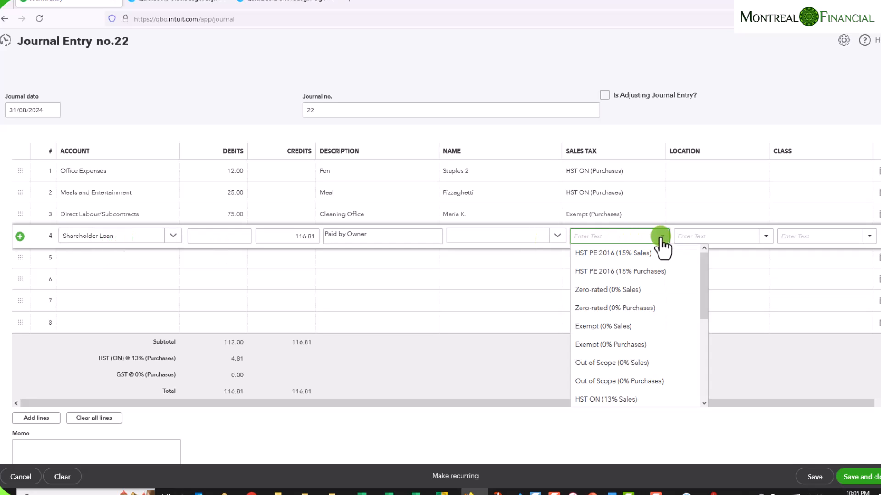
left_click(619, 381)
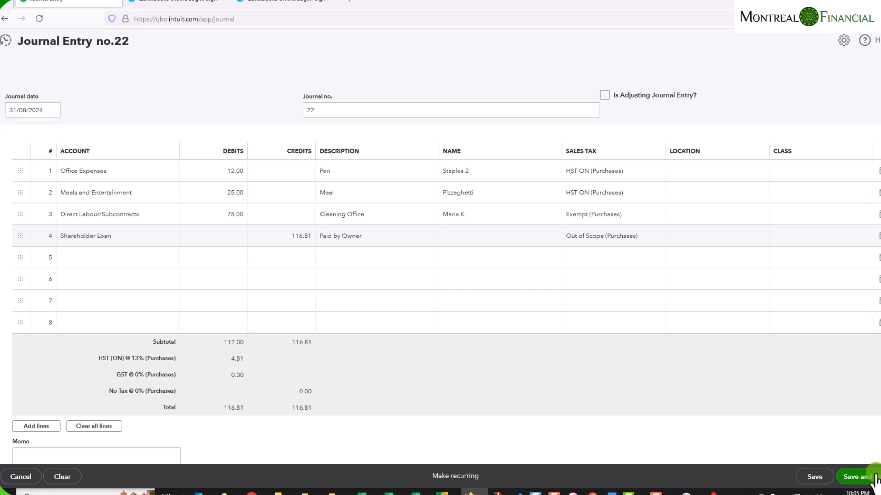
Save entry 22, run the Balance Sheet and drill into the Shareholder Loan balance
left_click(855, 477)
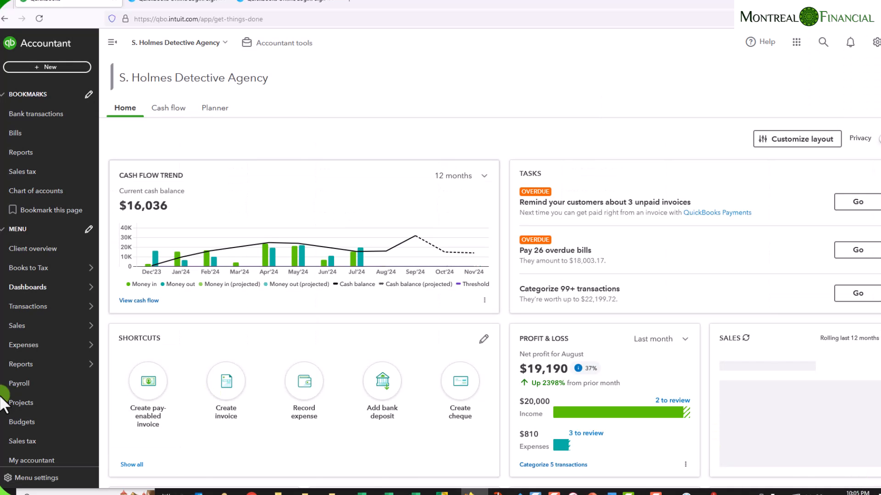
left_click(22, 364)
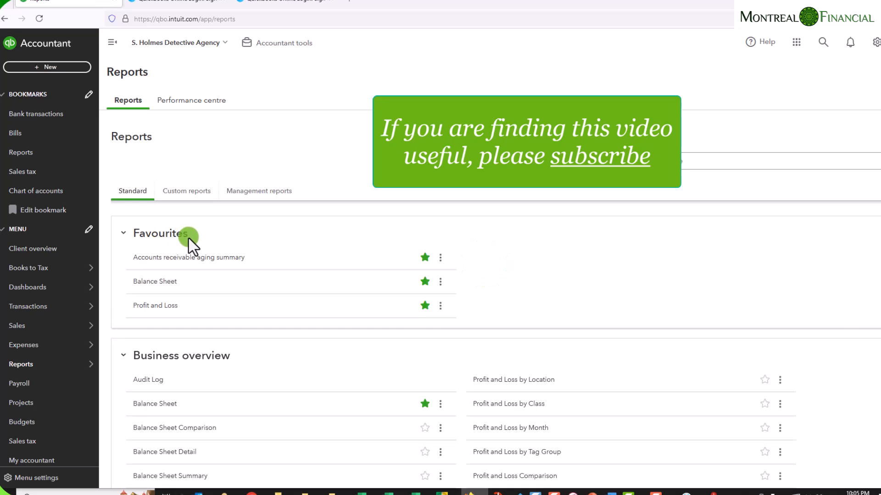
left_click(154, 281)
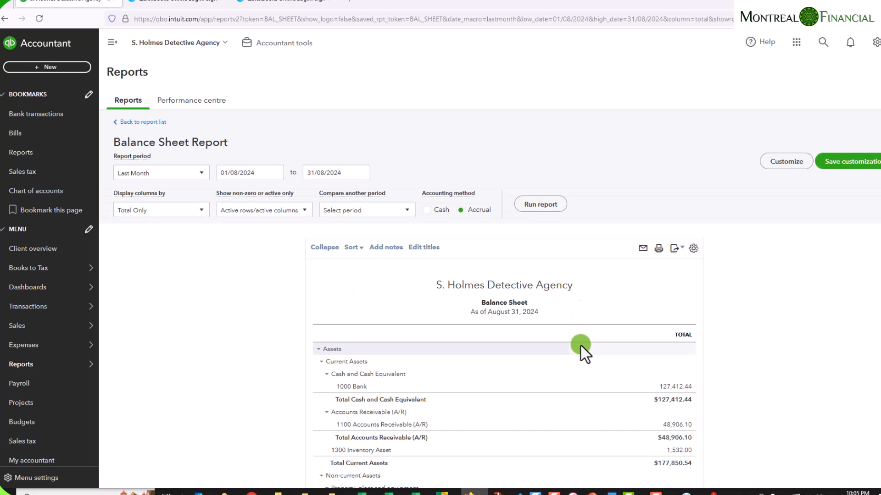
scroll("down", 3)
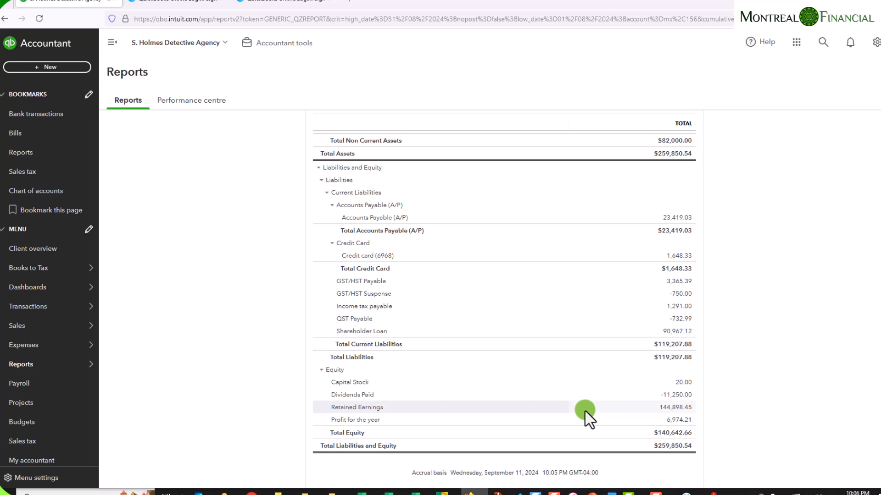
left_click(674, 331)
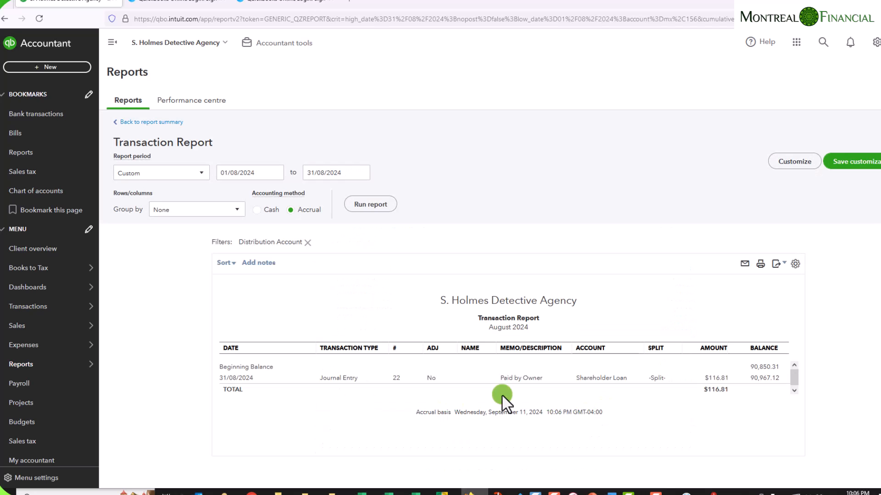
mouse_move(338, 377)
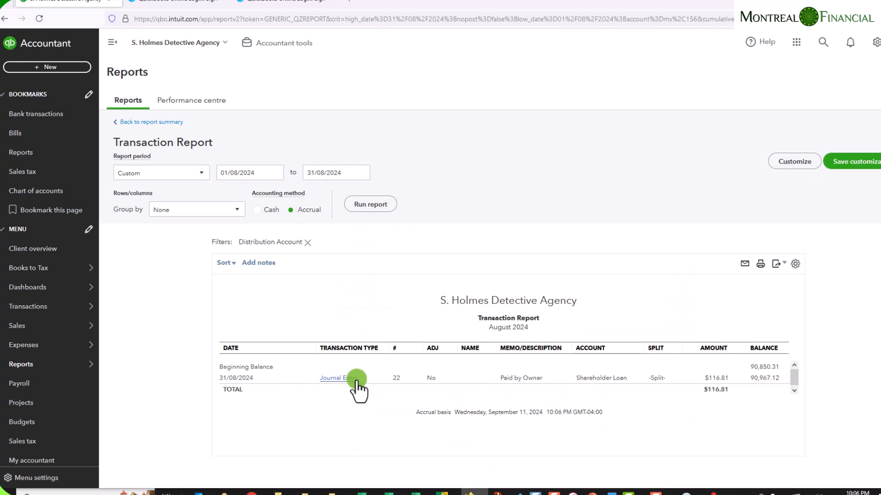
mouse_move(756, 434)
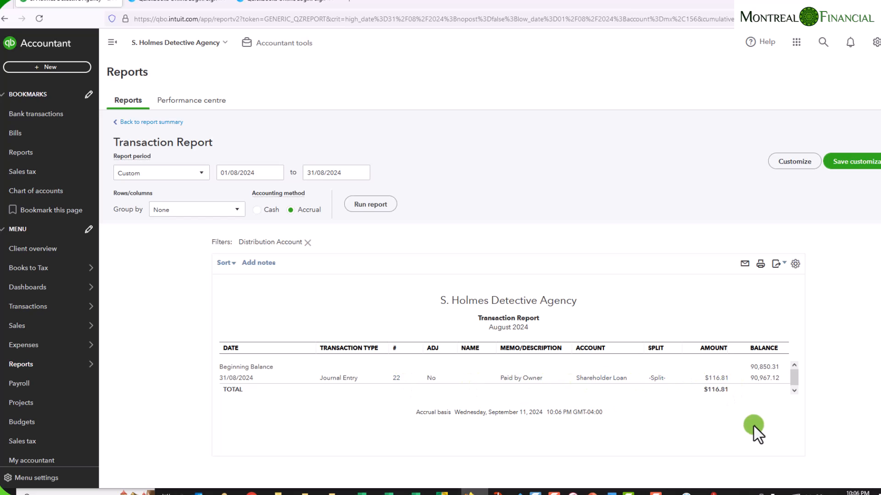
mouse_move(764, 410)
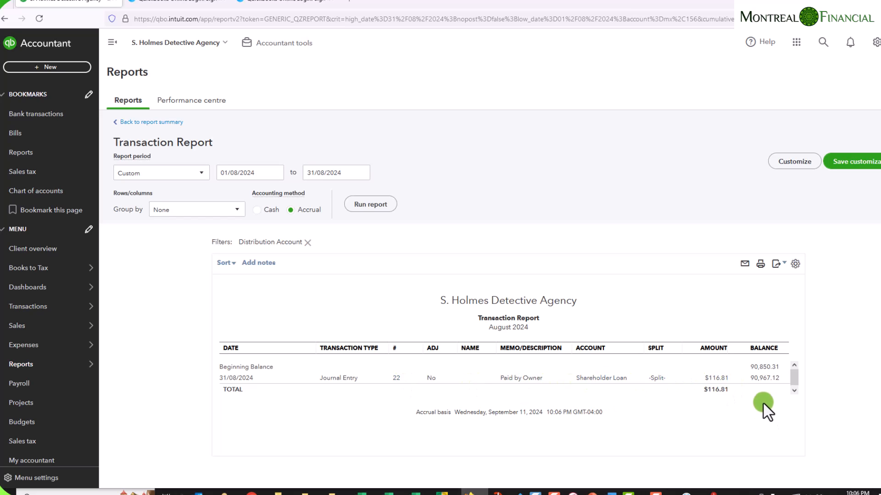
mouse_move(768, 428)
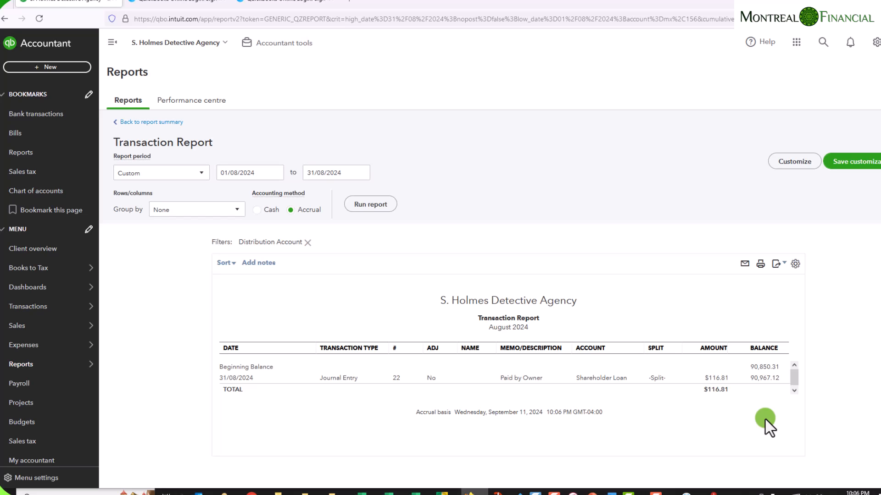
mouse_move(248, 225)
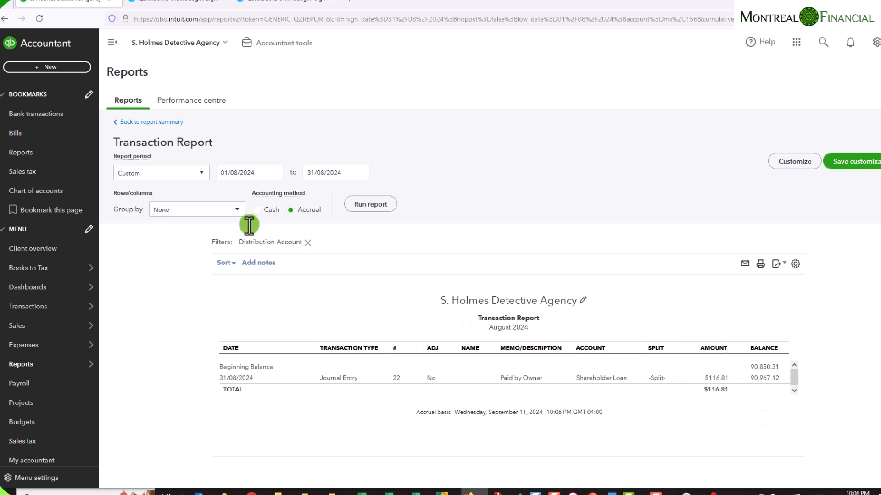
Start journal entry 23 with line 1 debiting Shareholder Loan 116.81
left_click(47, 67)
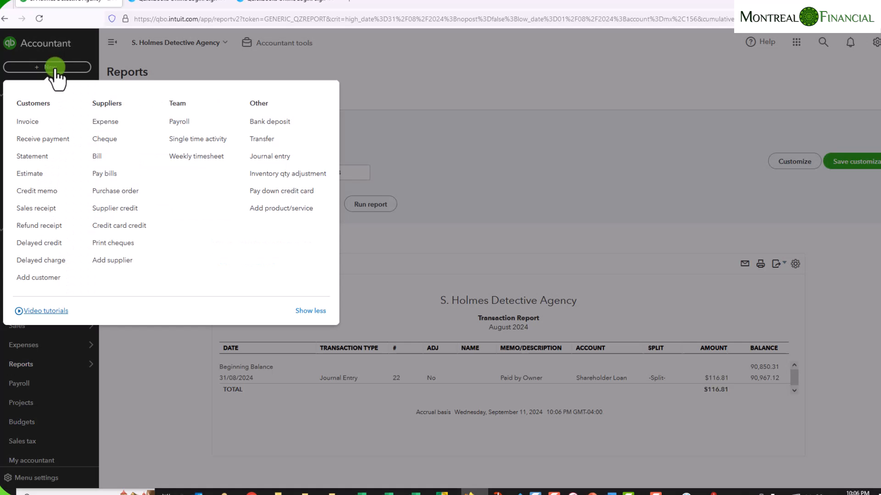
left_click(269, 155)
type("s")
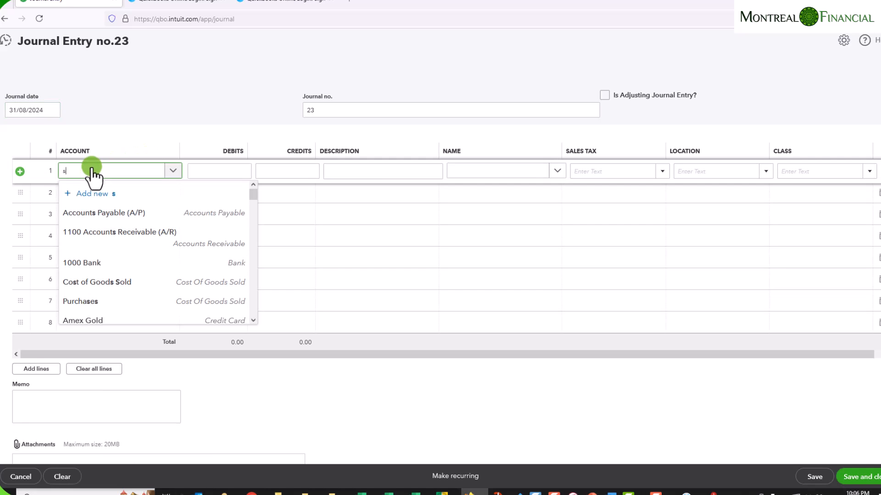
type("hare")
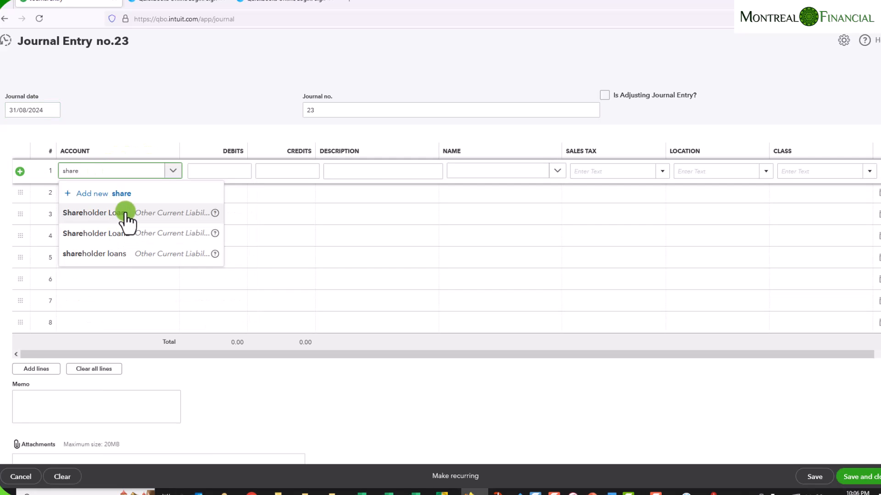
left_click(96, 211)
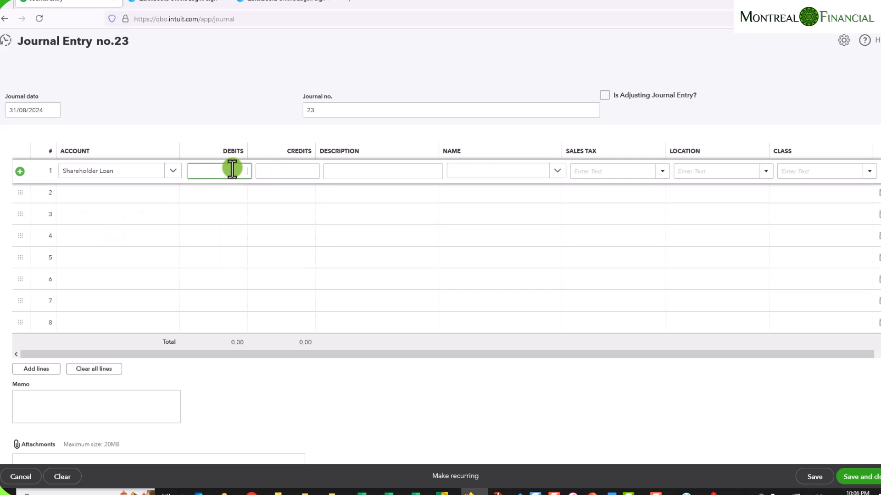
type("116.81")
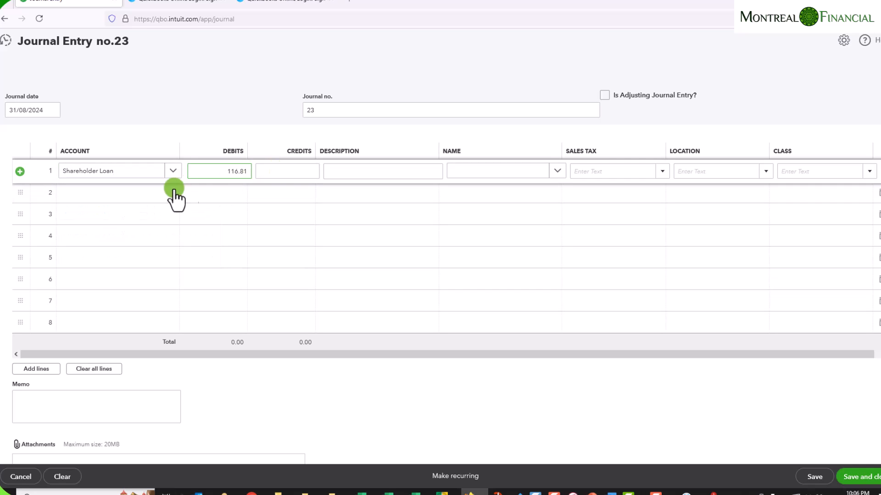
Credit 1000 Bank 116.81 on line 2 and save journal entry 23
left_click(112, 193)
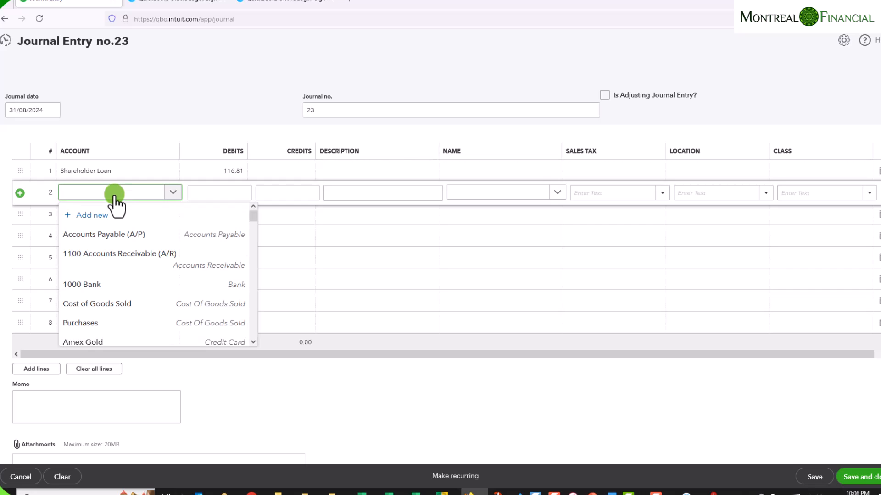
scroll("down", 3)
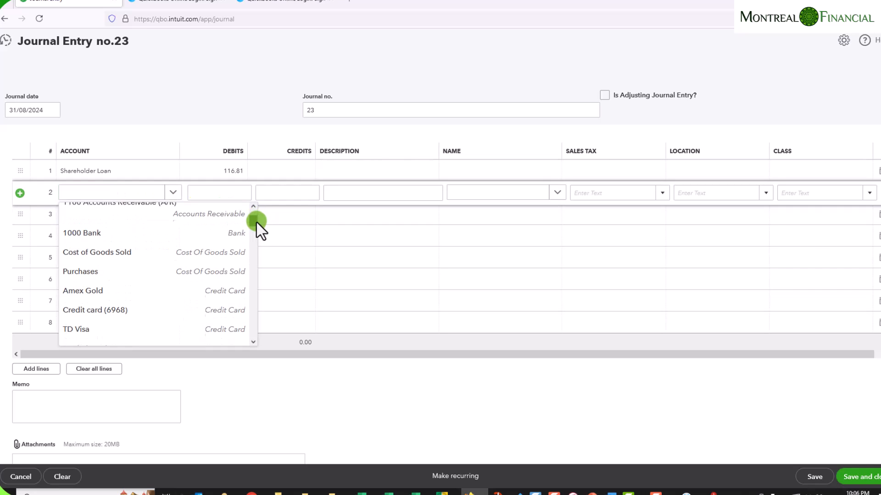
scroll("down", 3)
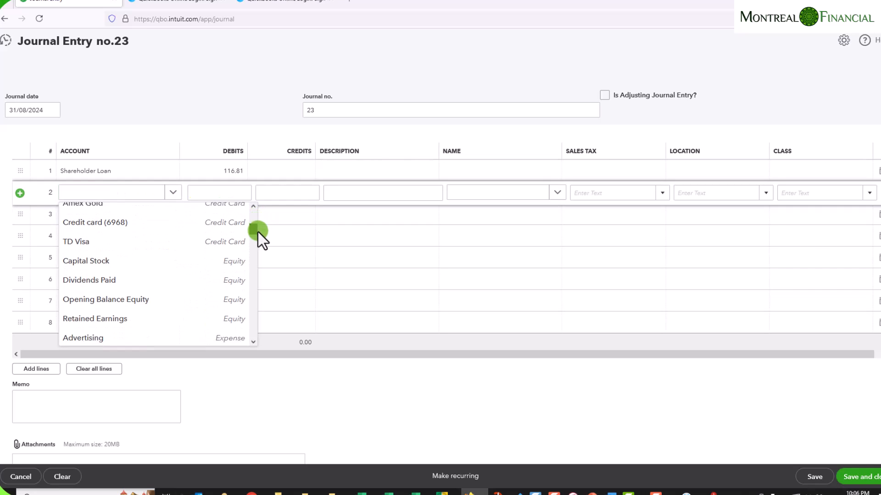
scroll("down", 3)
type("1000 Bank")
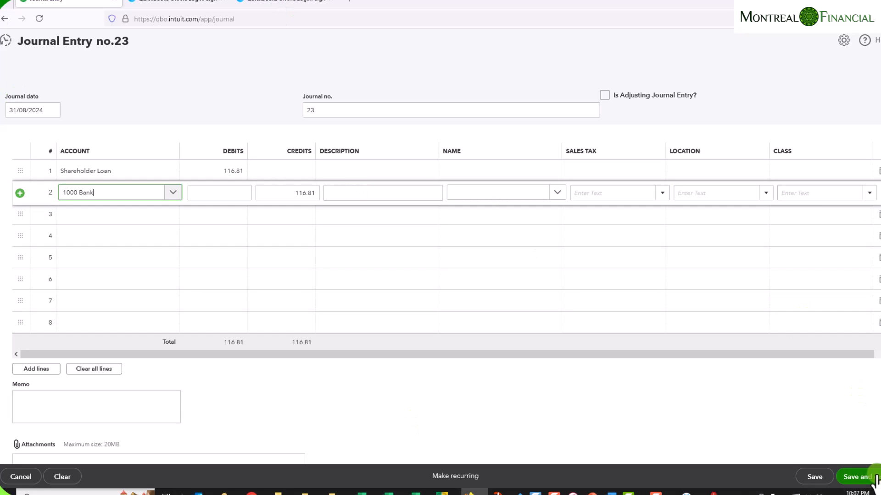
left_click(855, 476)
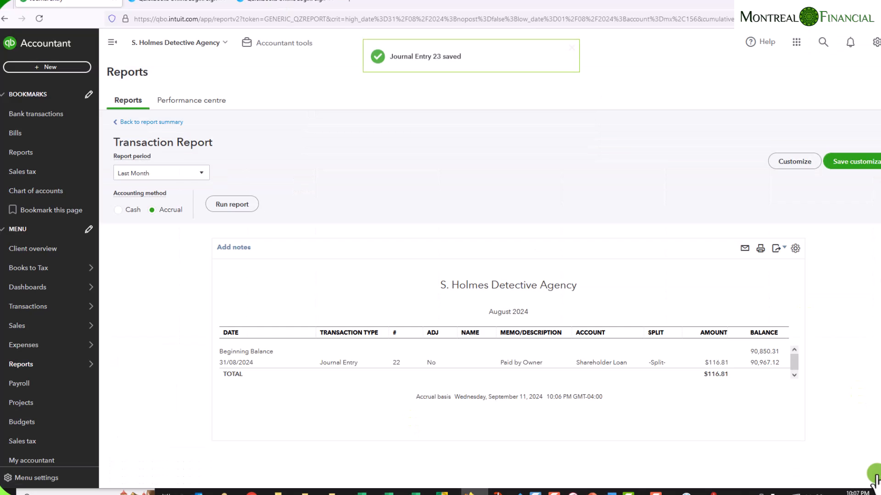